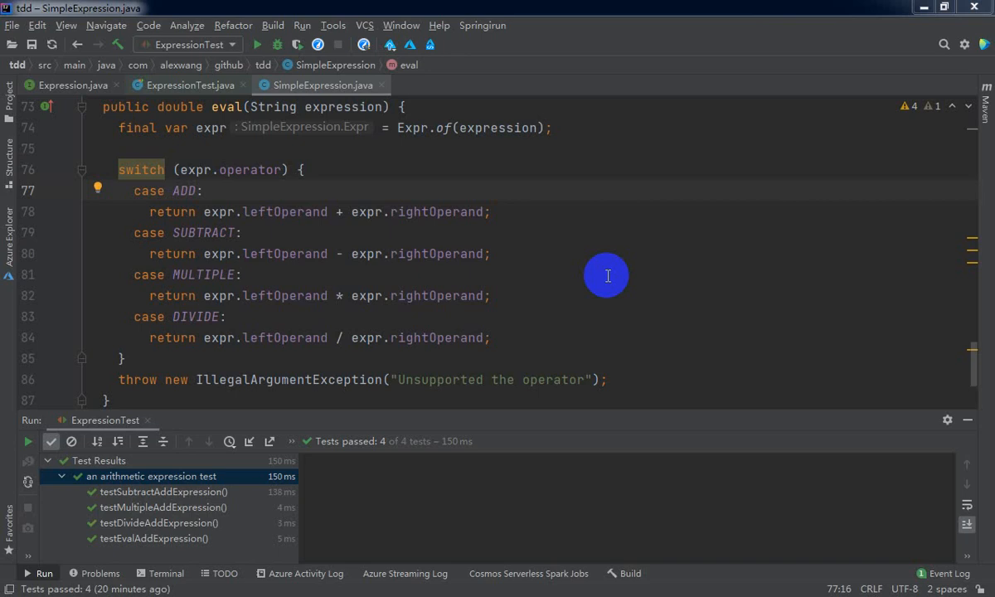
mouse_move(620, 272)
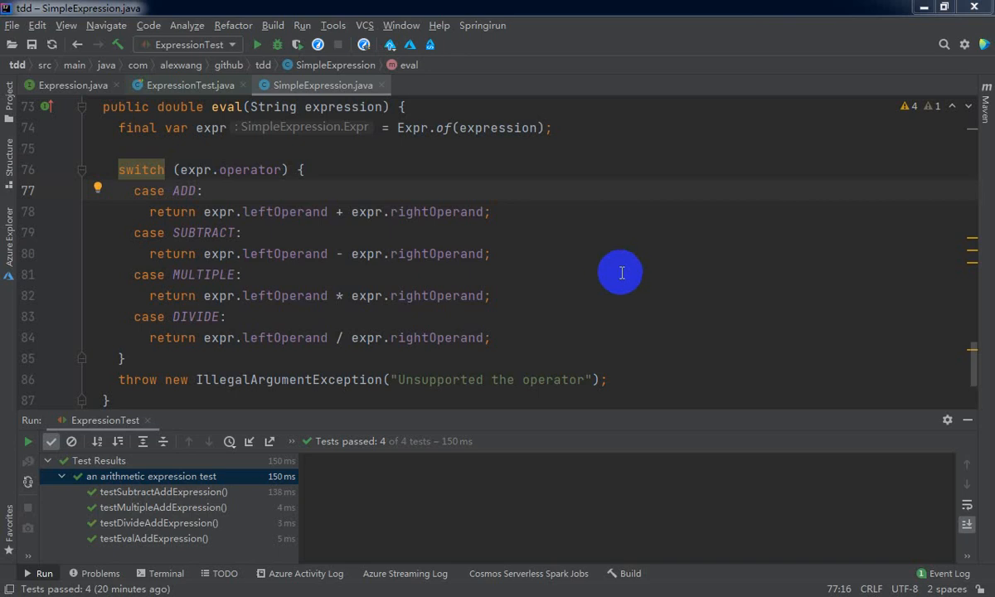
mouse_move(617, 274)
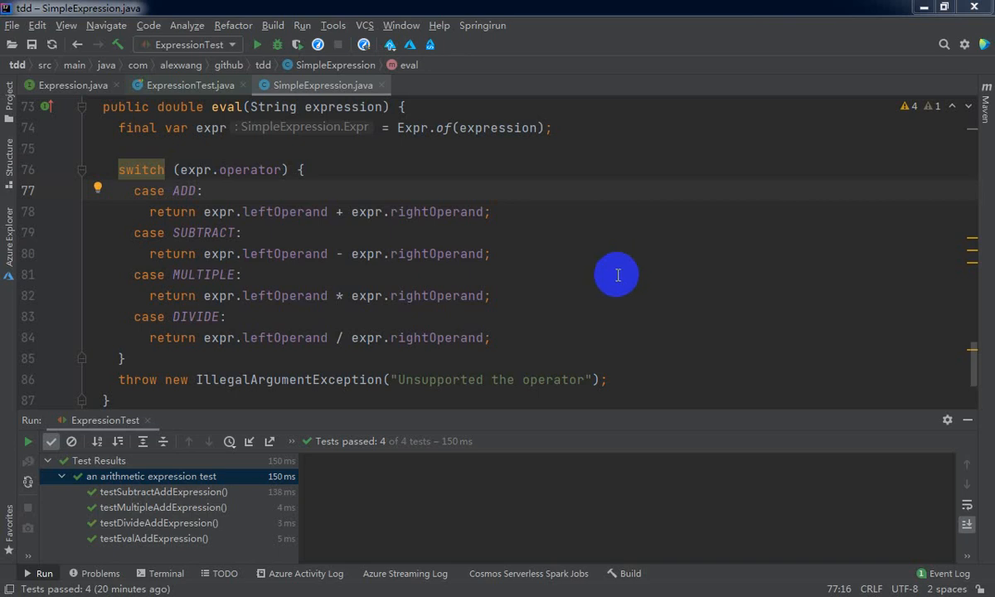
mouse_move(613, 279)
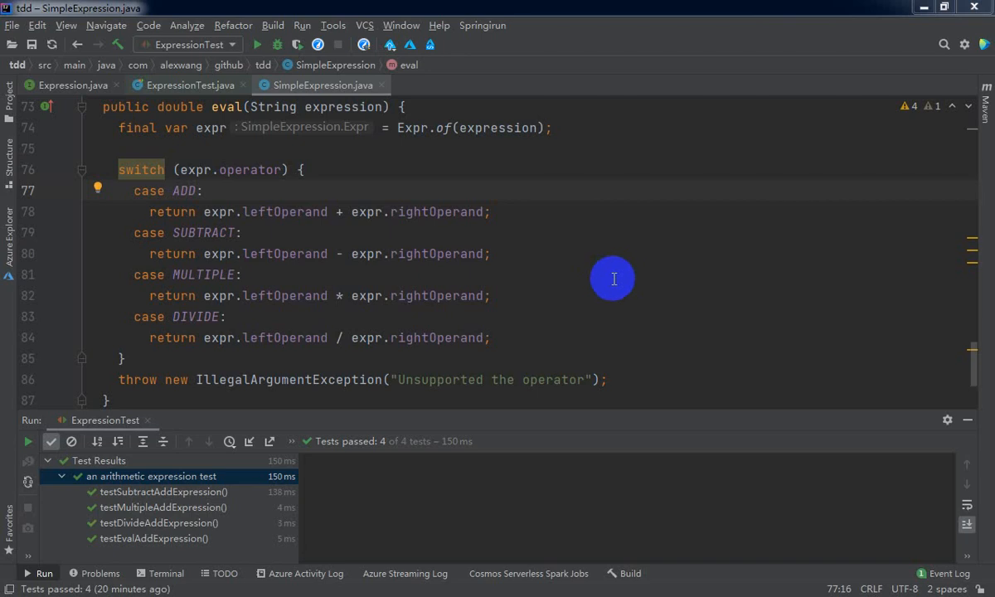
mouse_move(346, 405)
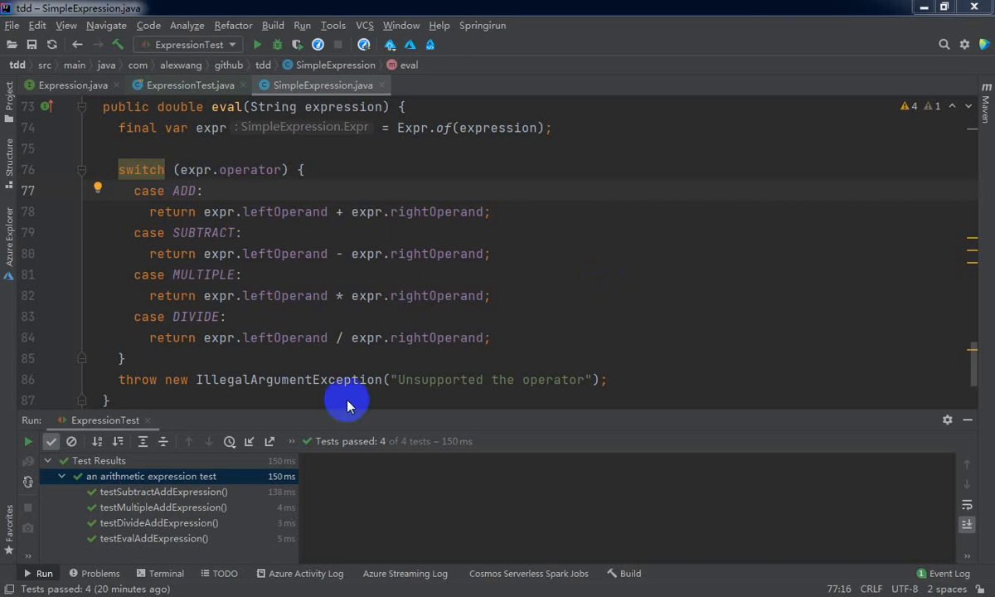
mouse_move(559, 131)
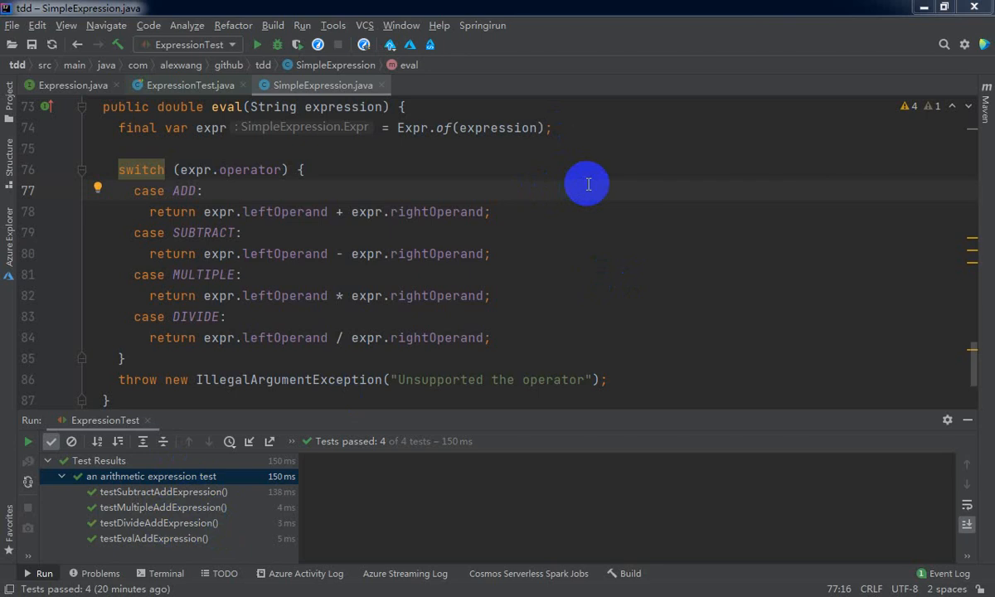
mouse_move(493, 218)
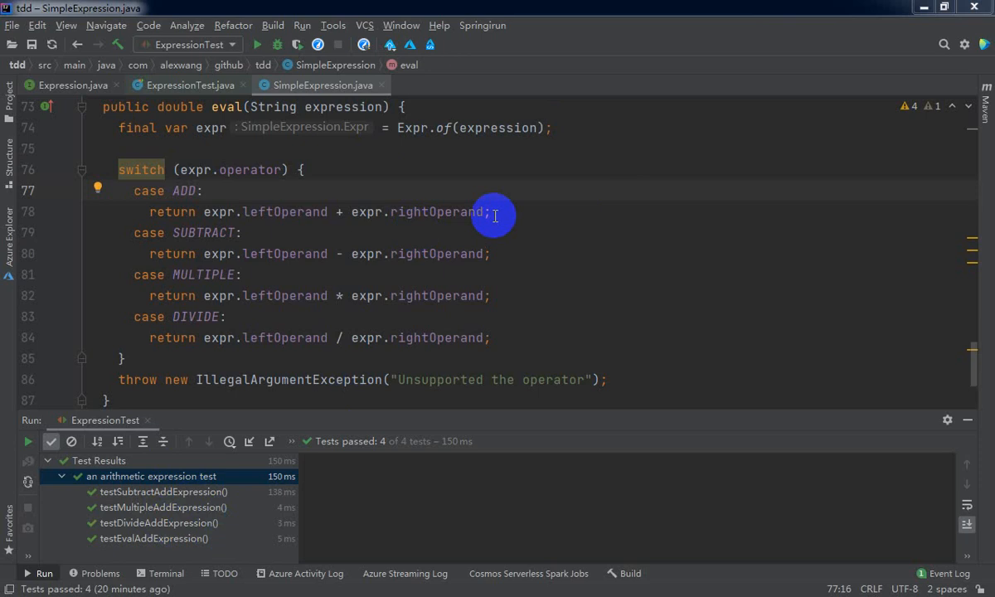
mouse_move(536, 239)
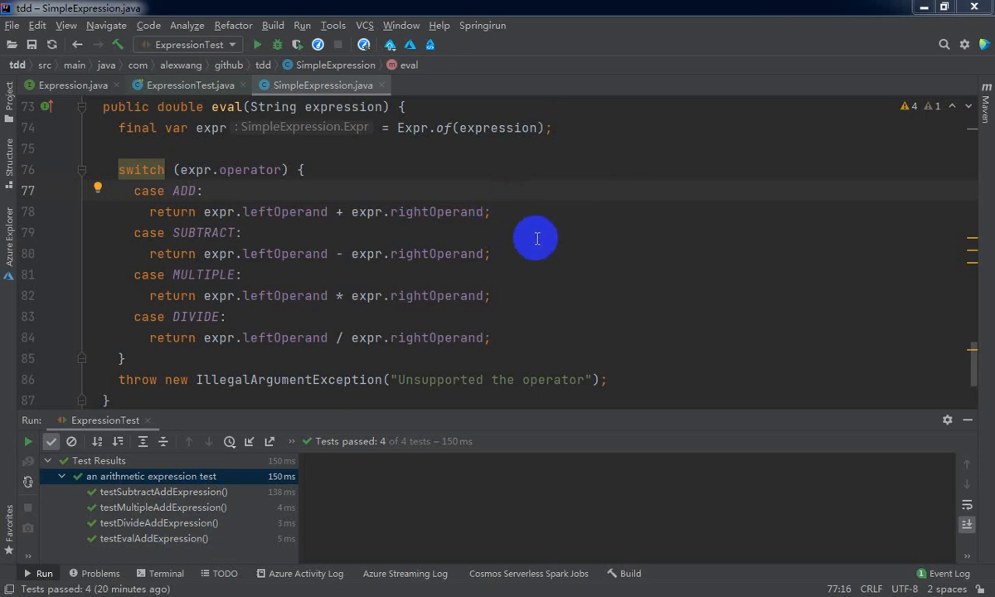
mouse_move(525, 243)
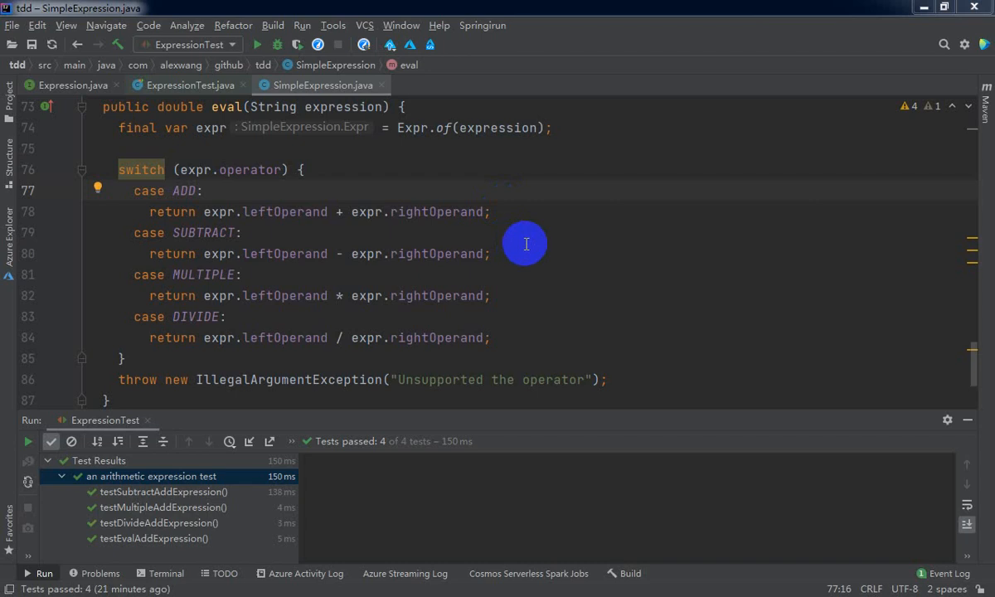
mouse_move(550, 239)
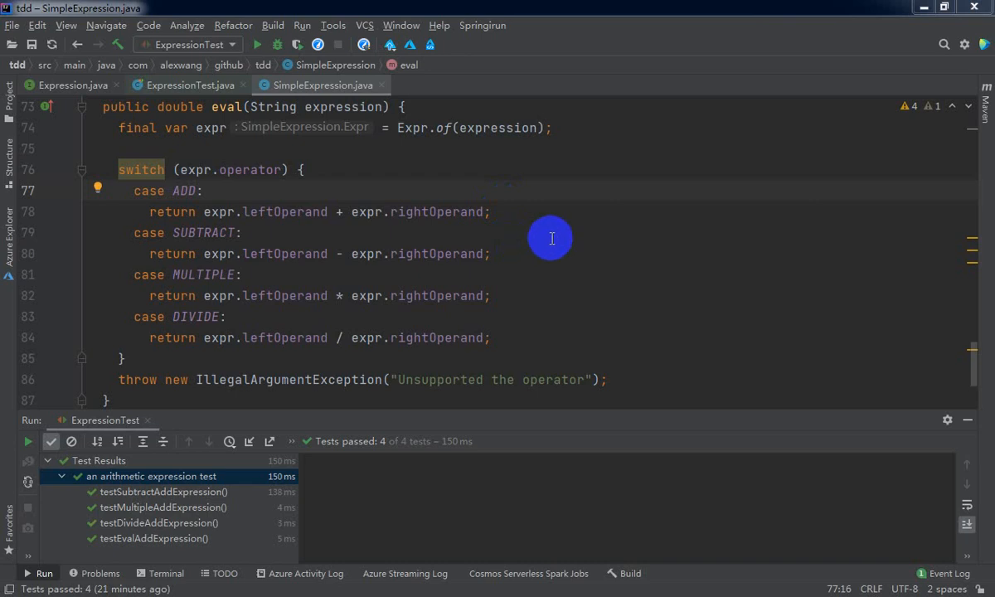
mouse_move(476, 224)
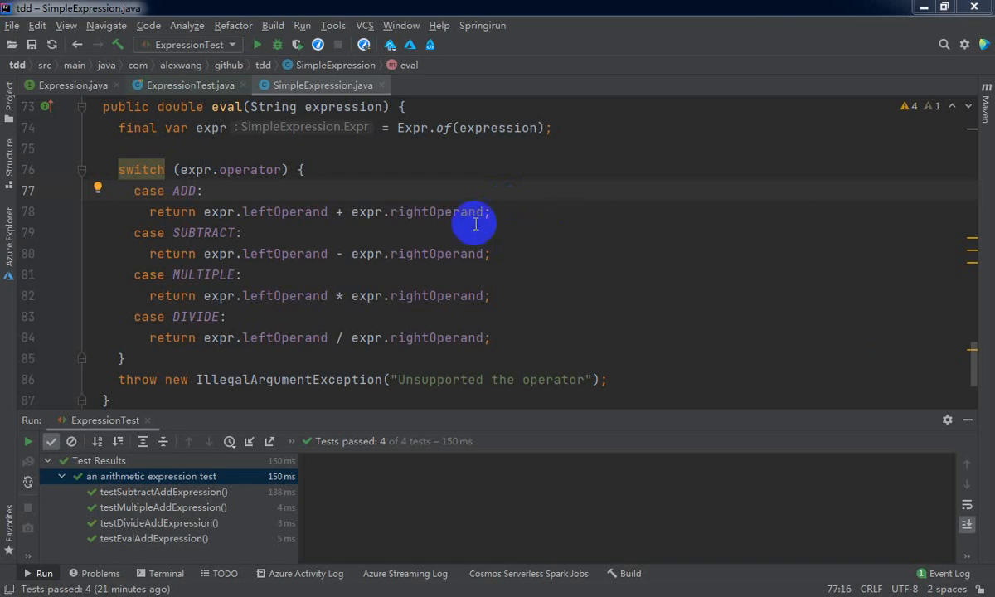
Select the eval expression parameter, then switch to the ExpressionTest.java tab.
double_click(344, 106)
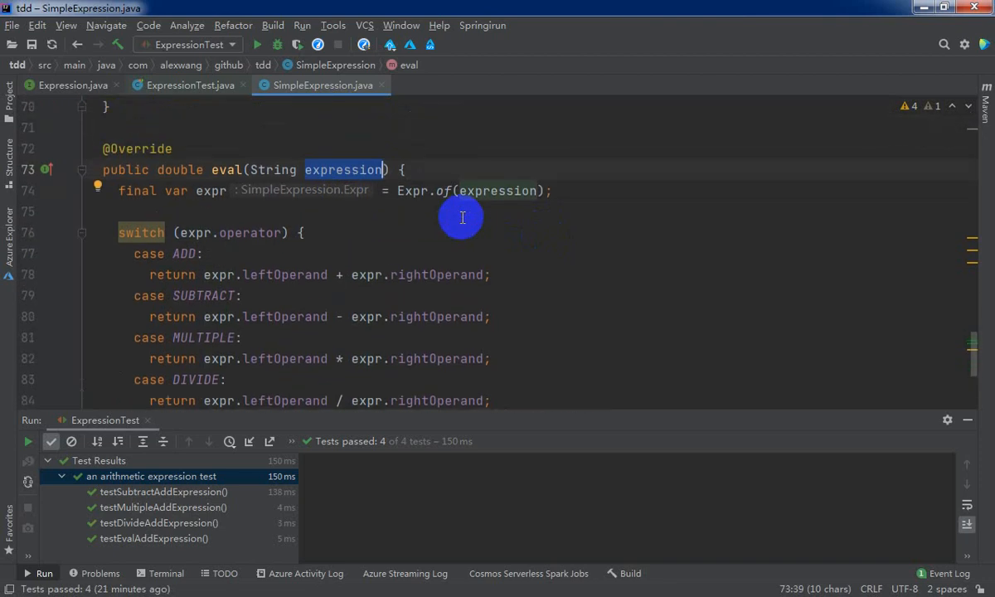
mouse_move(449, 224)
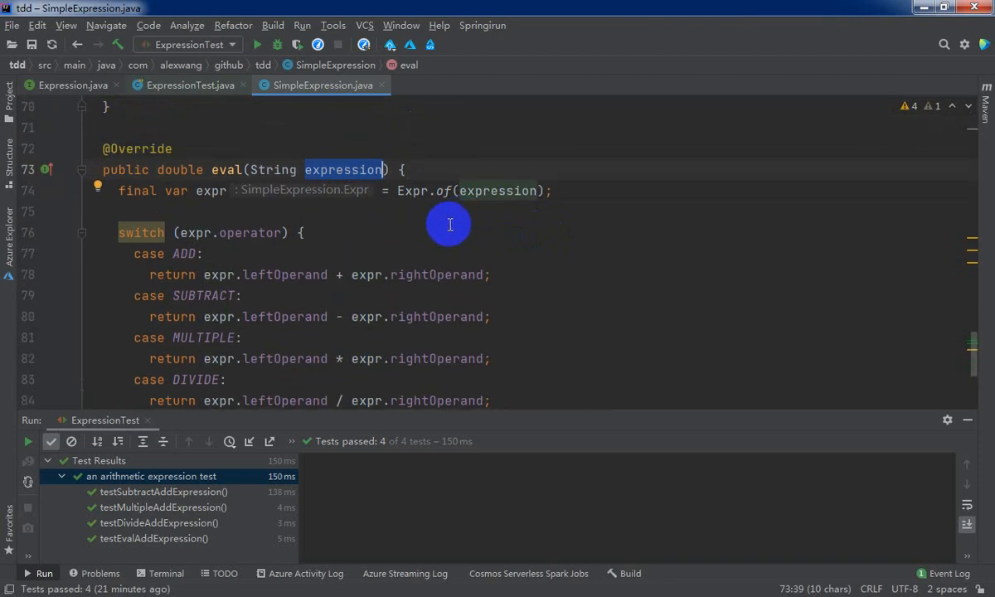
mouse_move(480, 231)
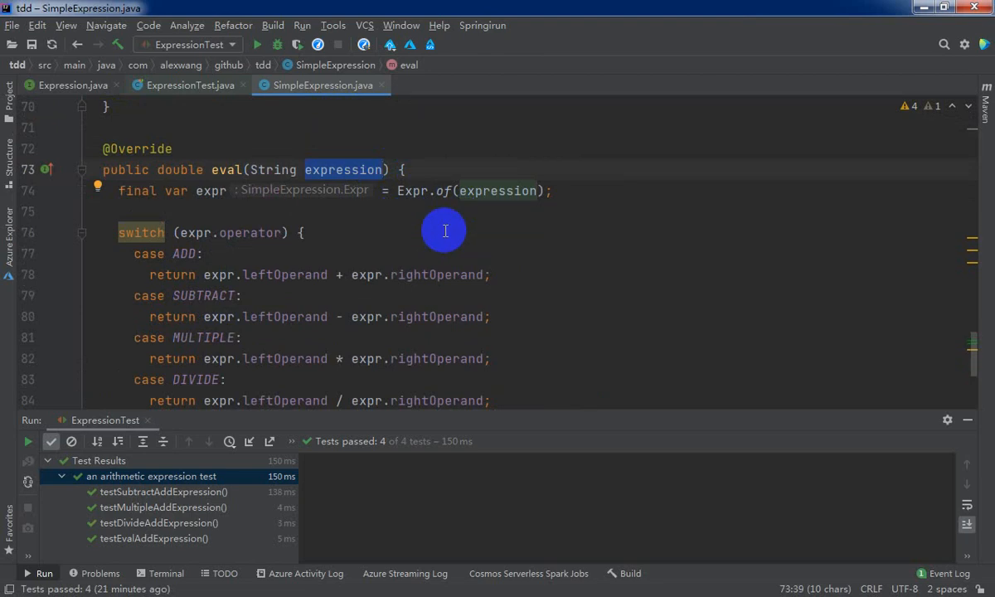
mouse_move(441, 229)
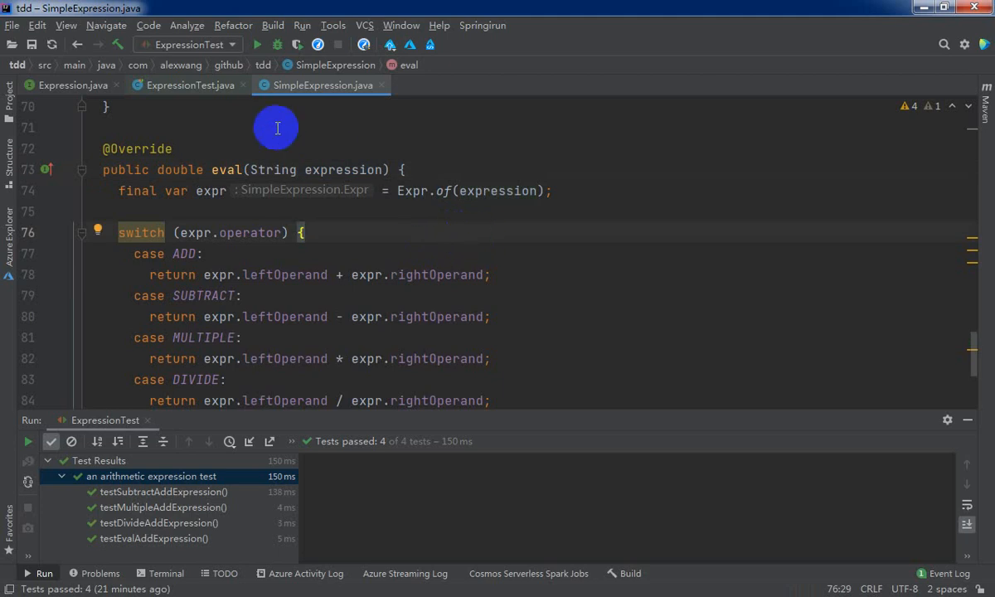
left_click(184, 84)
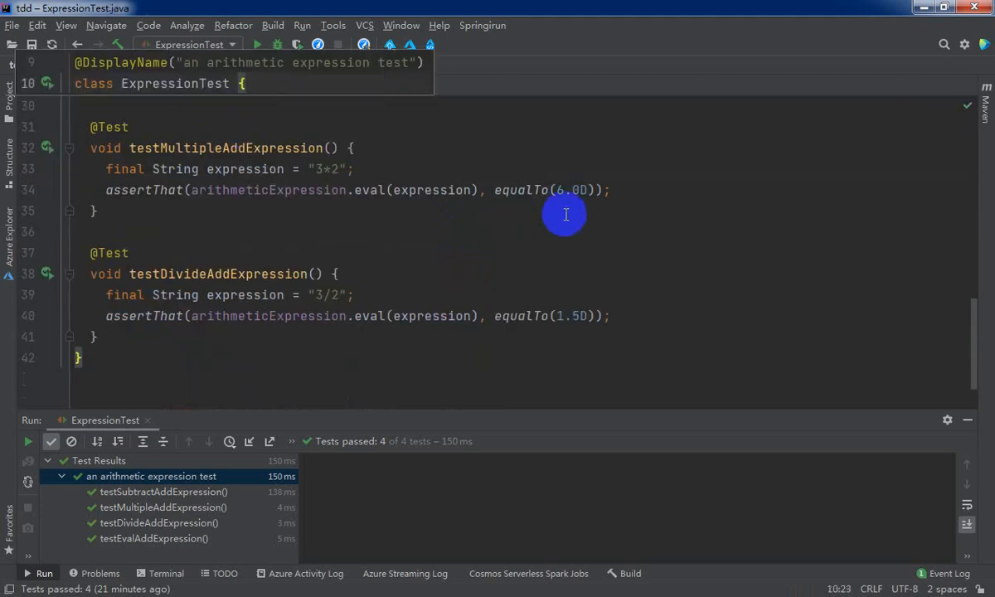
mouse_move(487, 251)
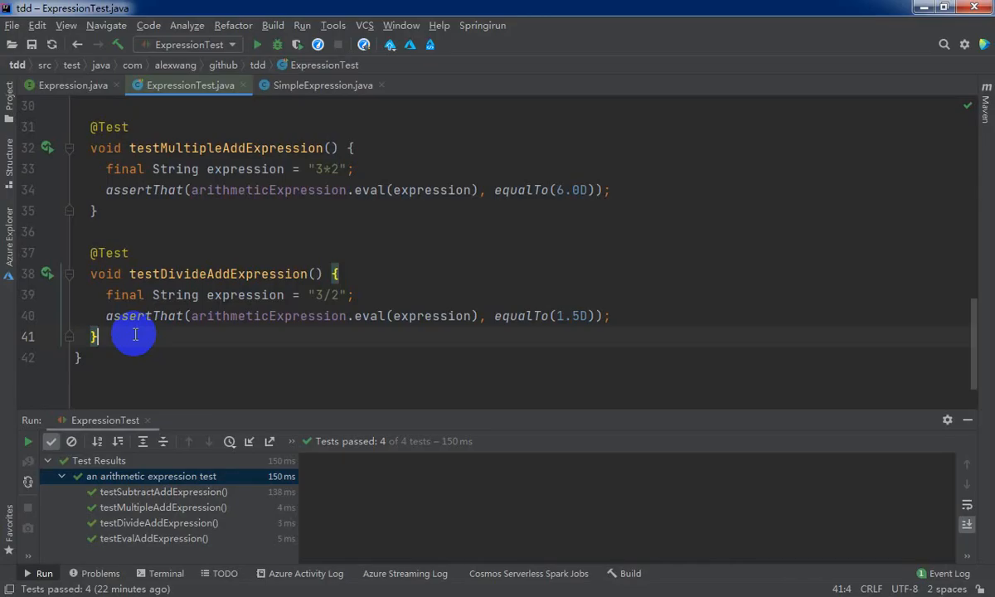
Type an empty void throwExceptionWhenExpressionIsBlank() test method below testDivideAddExpression.
type("void")
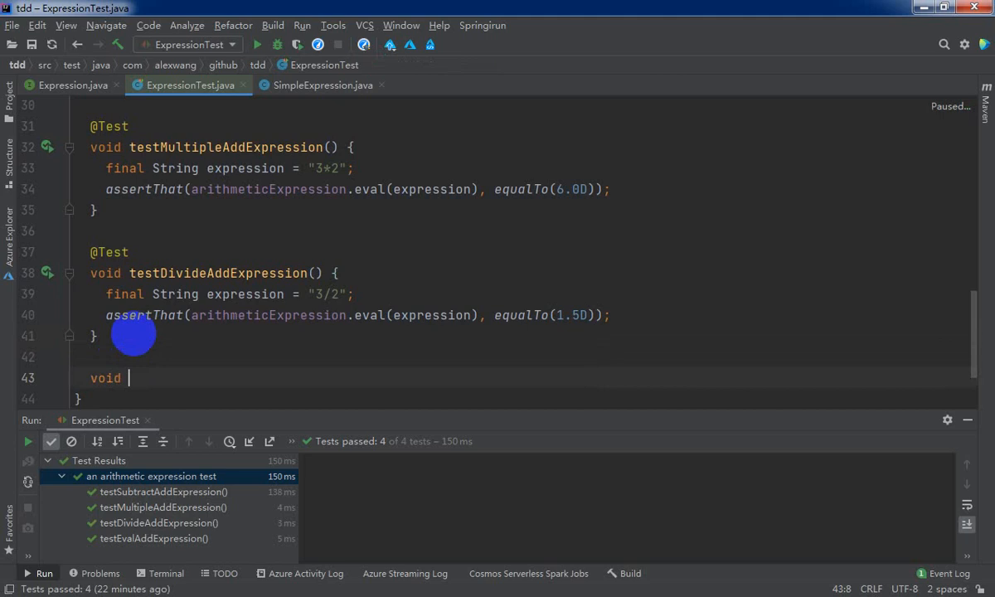
type("throw")
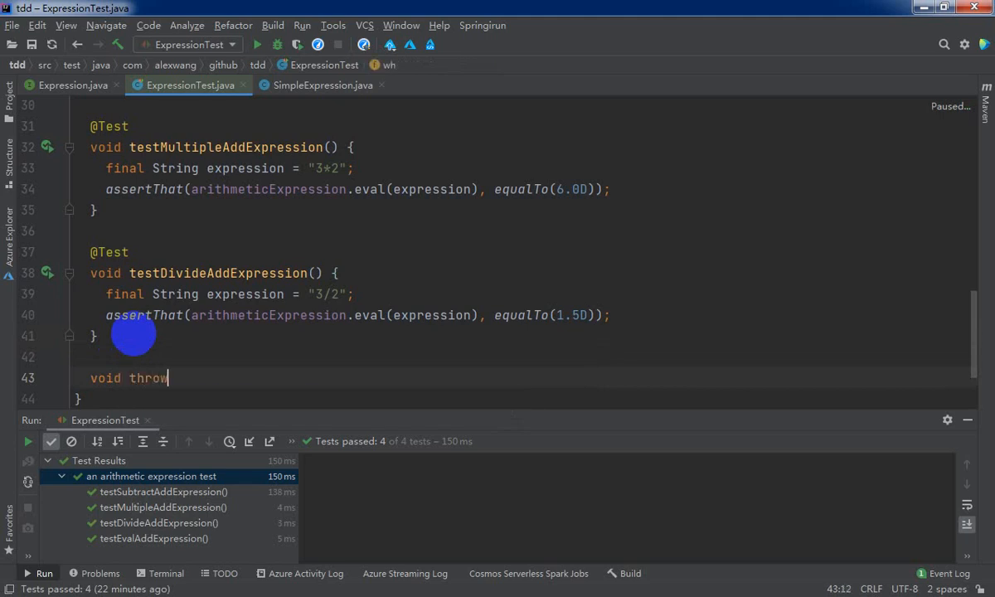
type("Exception")
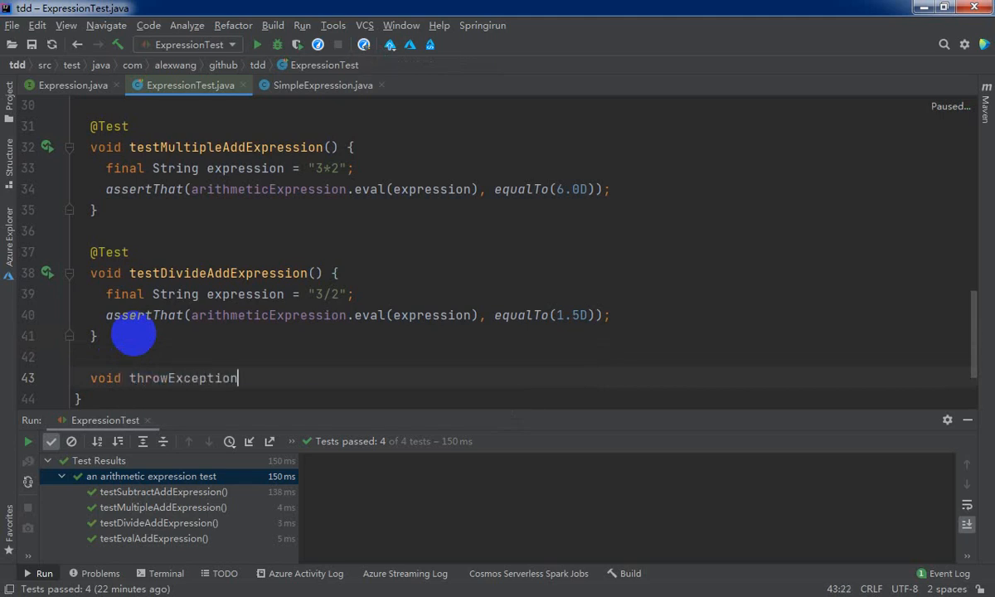
type("WhenE")
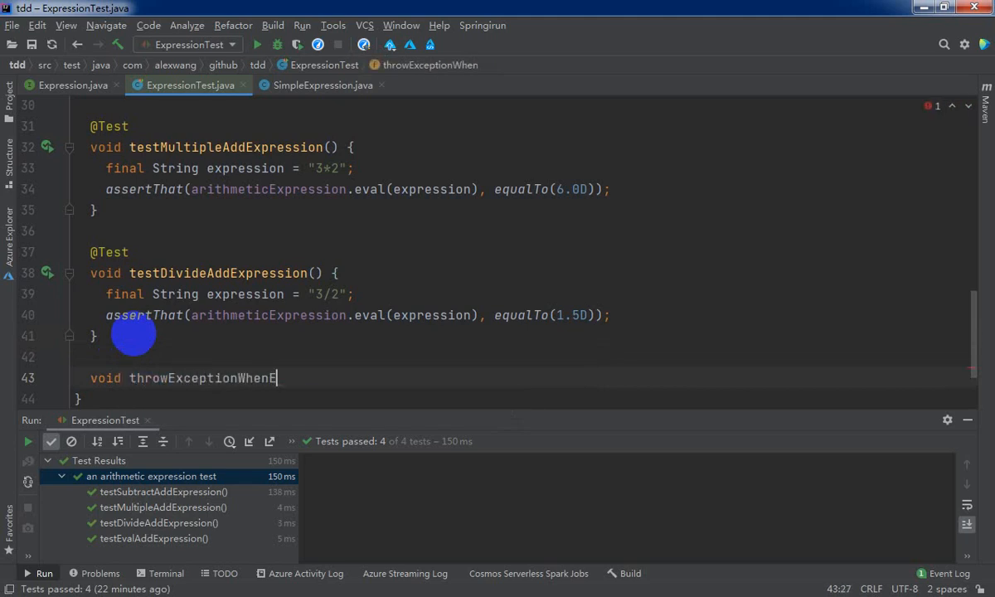
type("xpression")
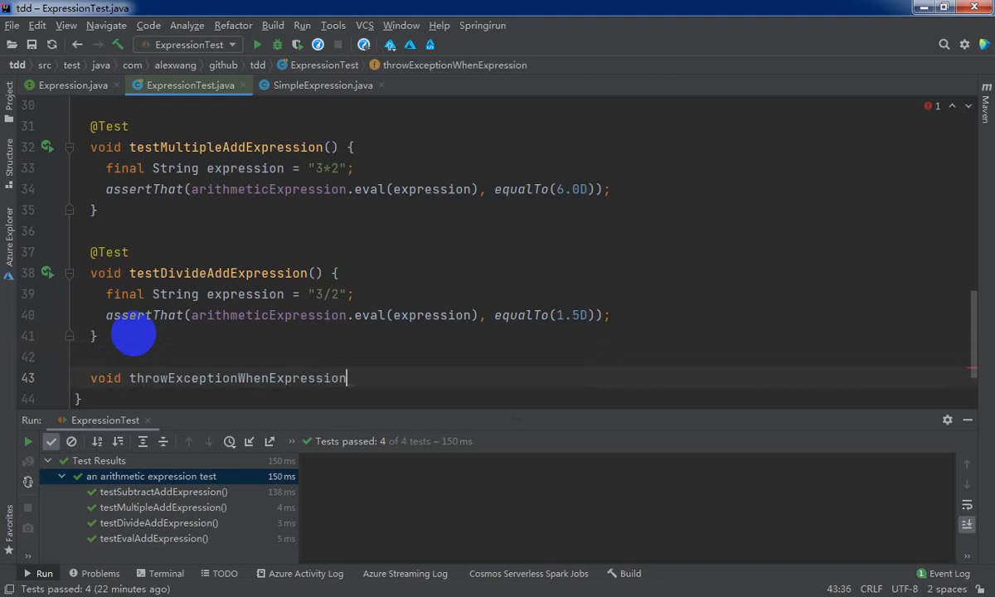
type("I")
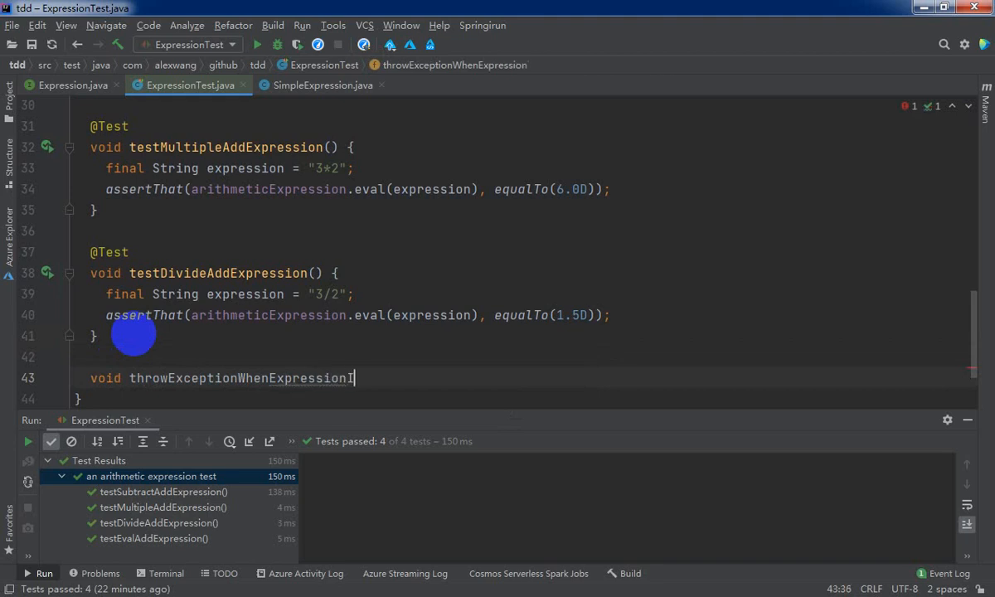
type("IsBlank(")
type("@Test")
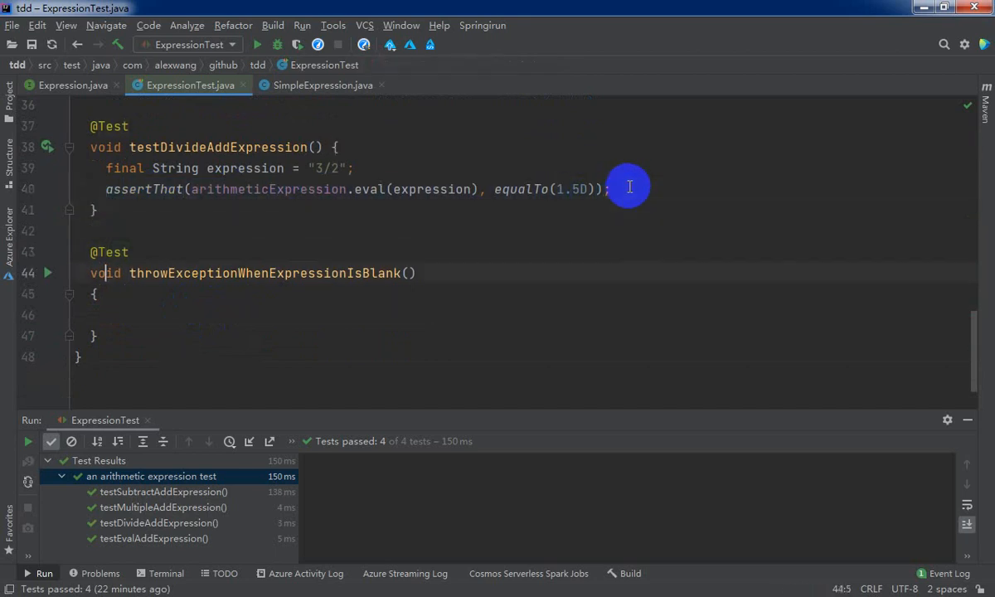
Fill the blank test with assertThrows(IllegalArgumentException, () -> arithmeticExpression.eval(expression));.
type("assertTh")
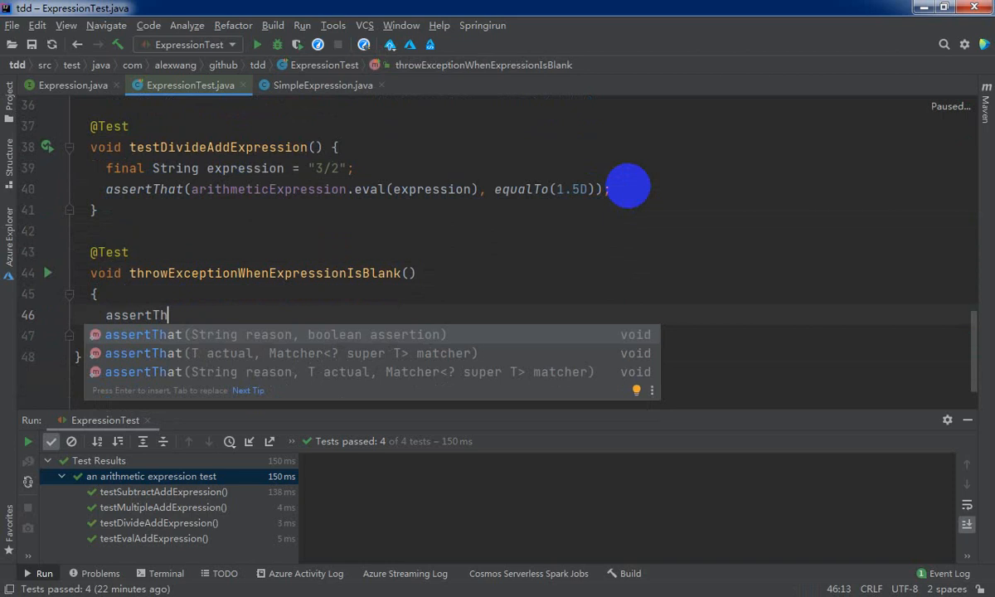
type("row")
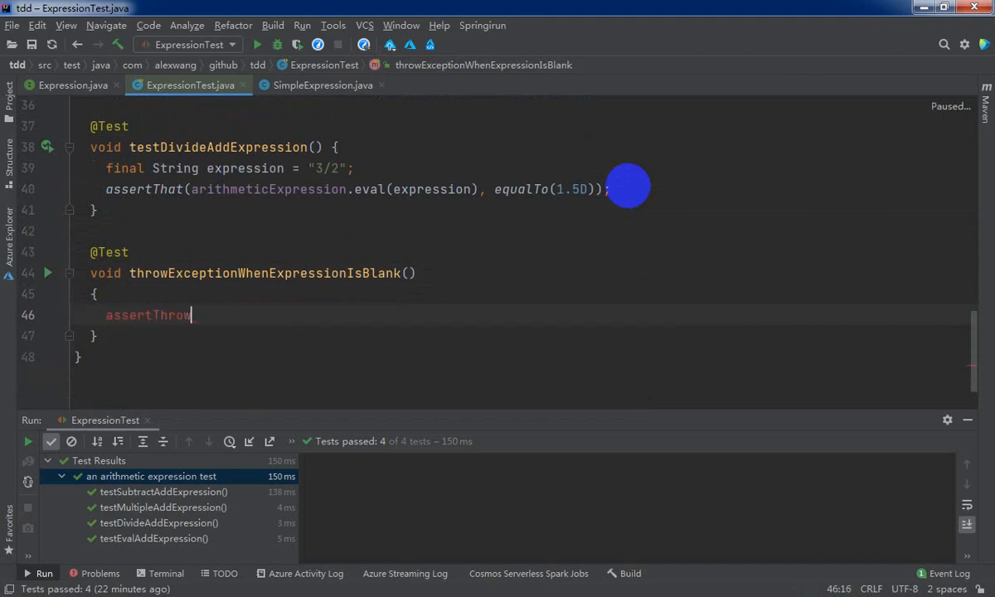
type("s")
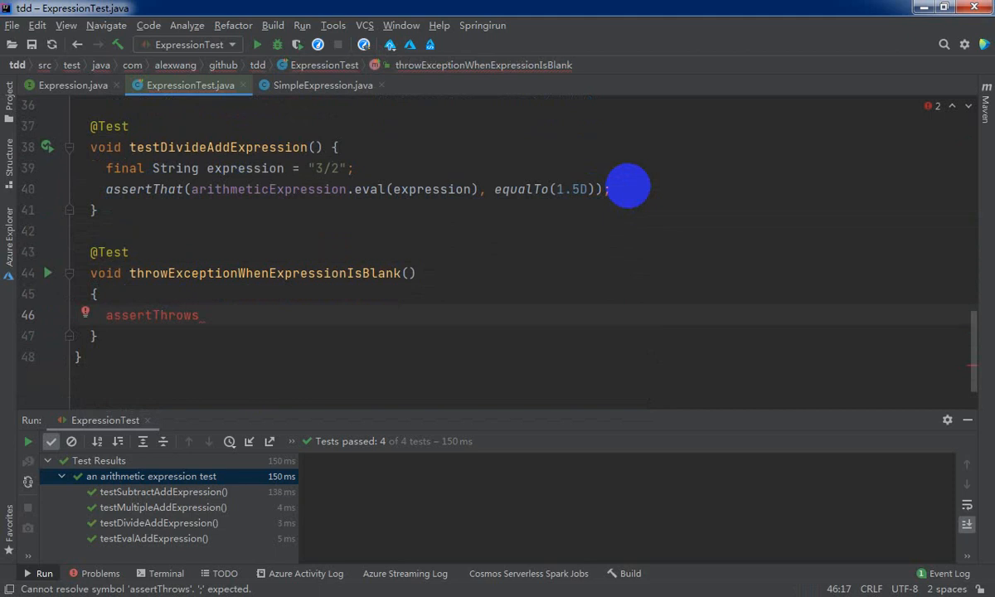
type("(I")
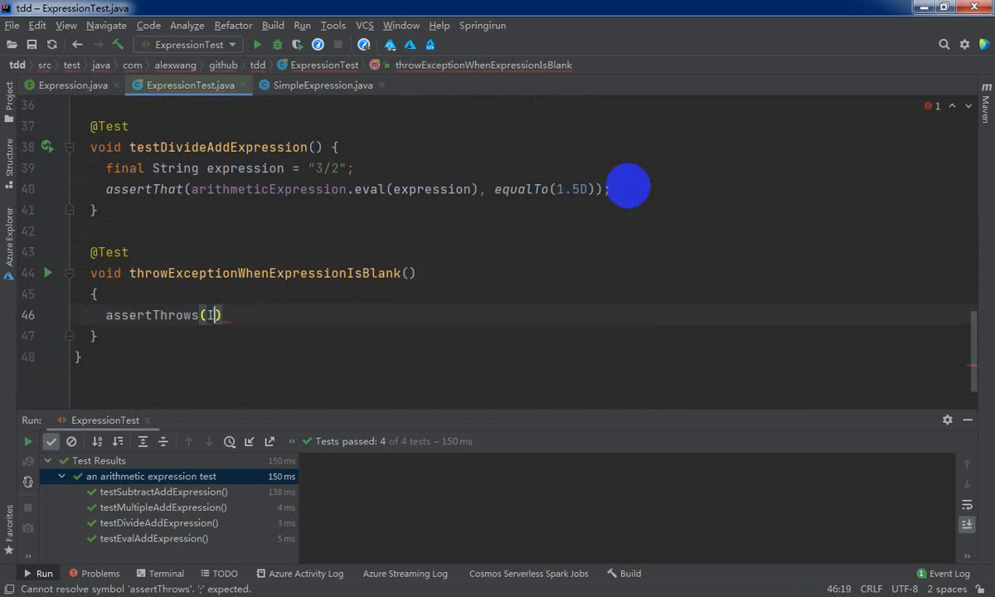
type("llegalArgumentException.class")
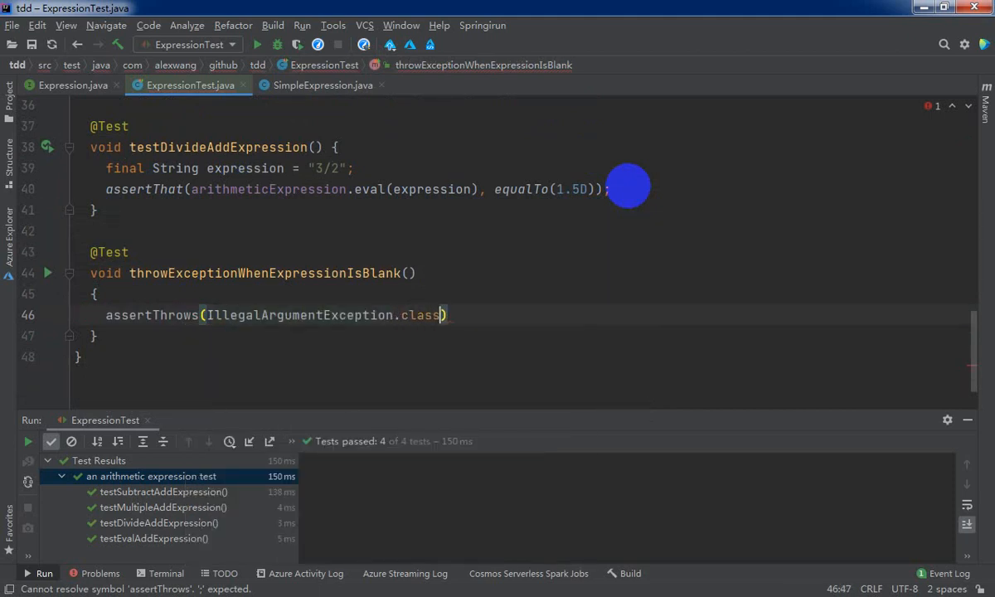
type(", ()")
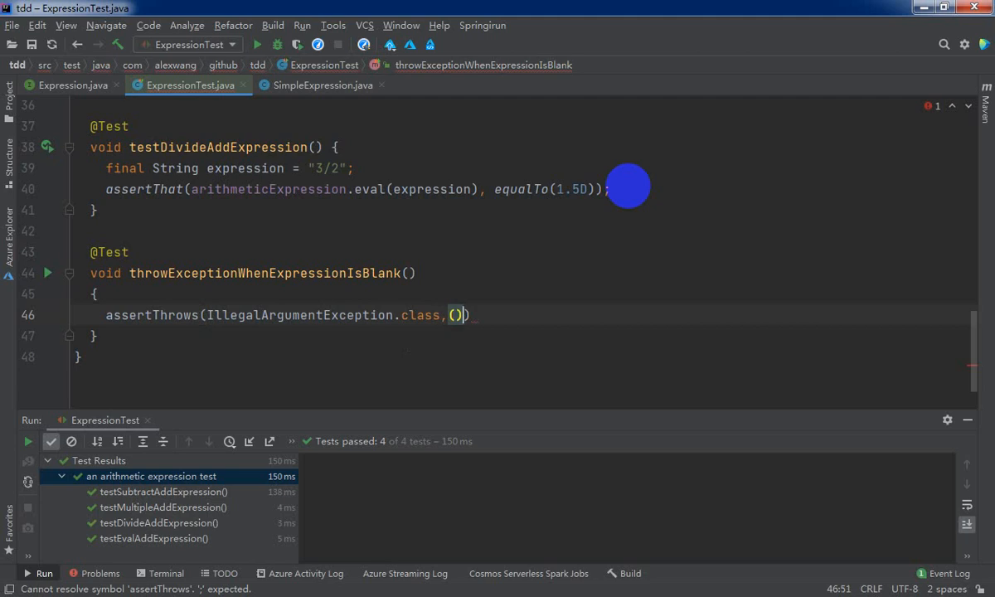
type("->")
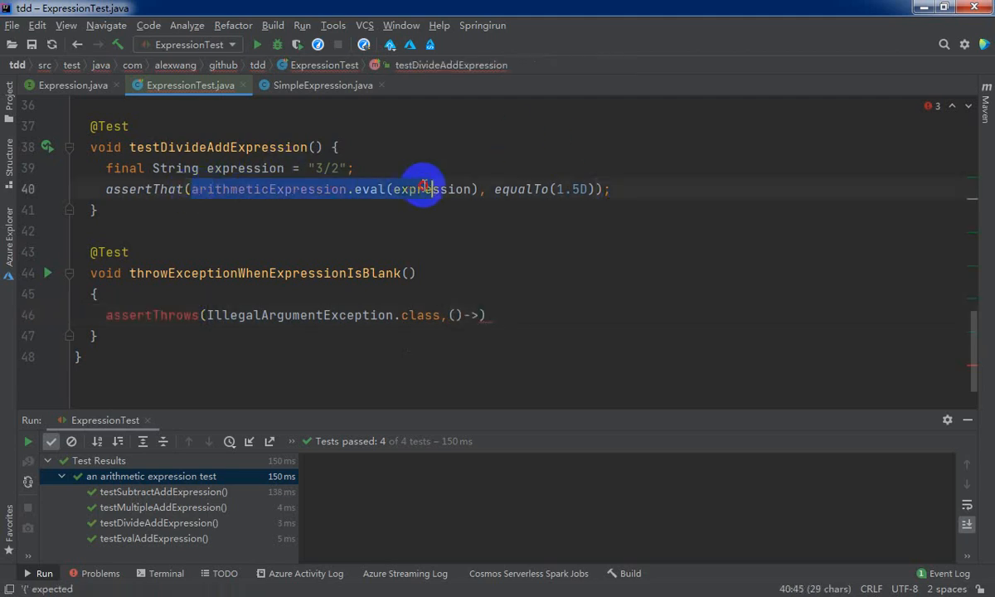
left_click(484, 315)
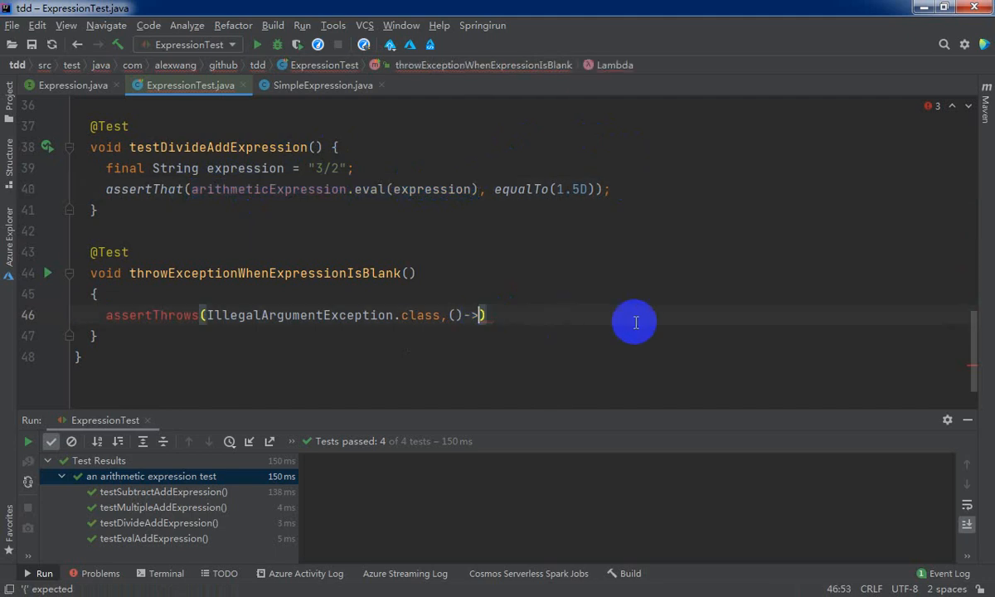
type("arithmeticExpression.eval(expression")
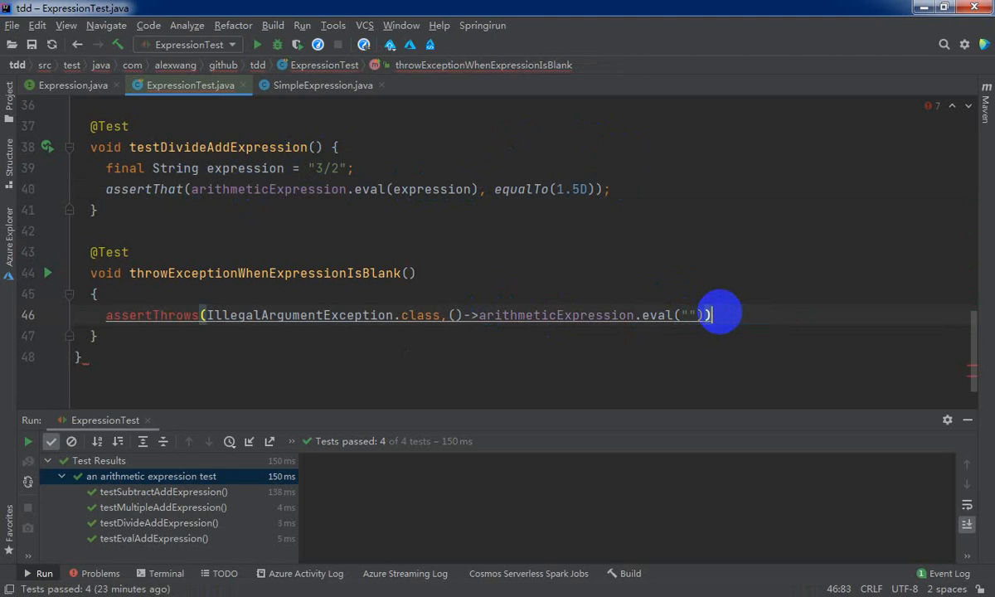
type(";")
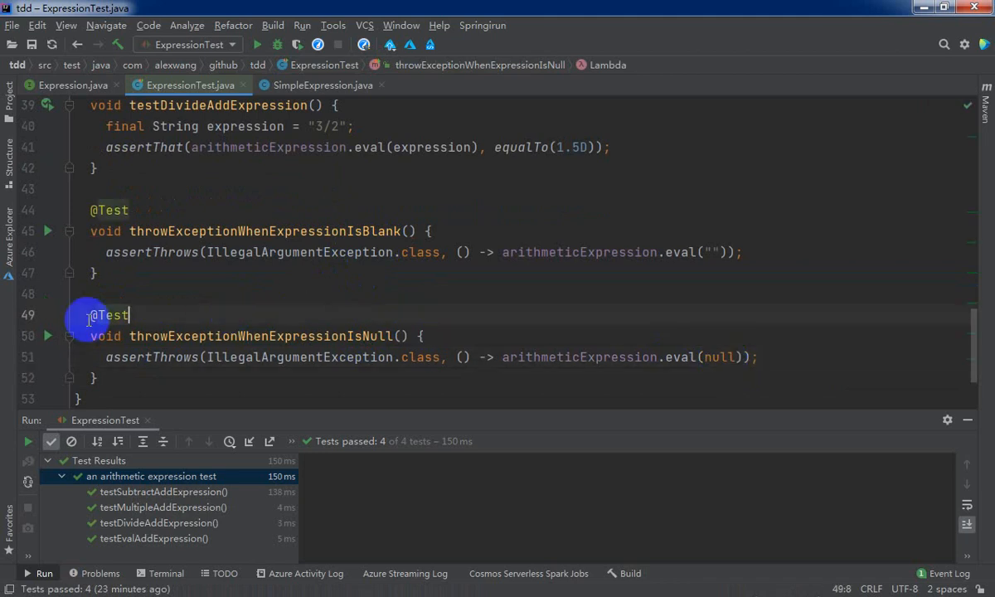
Select the throwExceptionWhenExpressionIsNull method to duplicate it.
left_click_drag(91, 314, 97, 378)
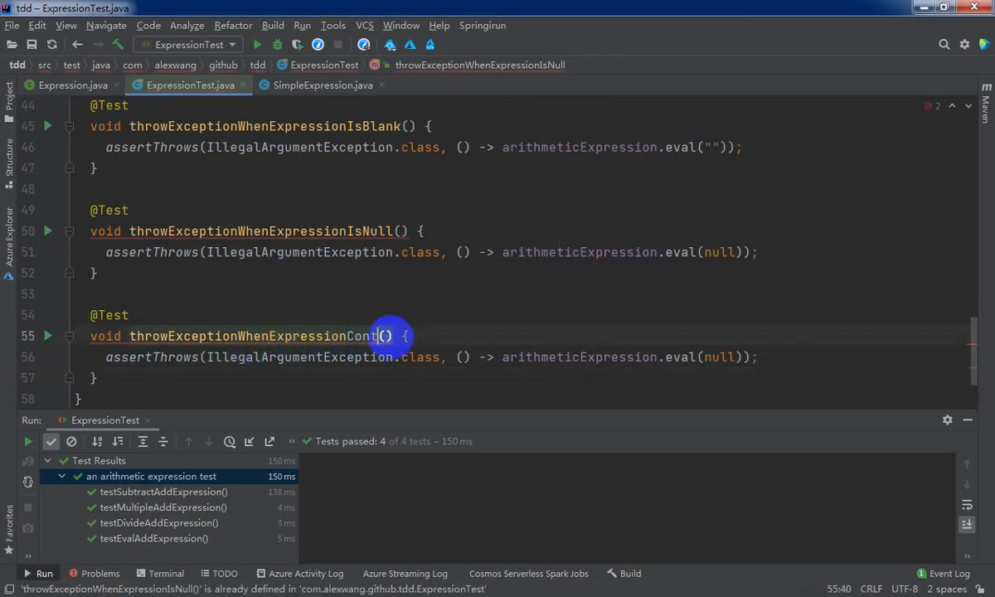
Rename the copy throwExceptionWhenExpressionContainsUnsupportedOperator and change its eval argument to "1?2".
type("ainsUnsu")
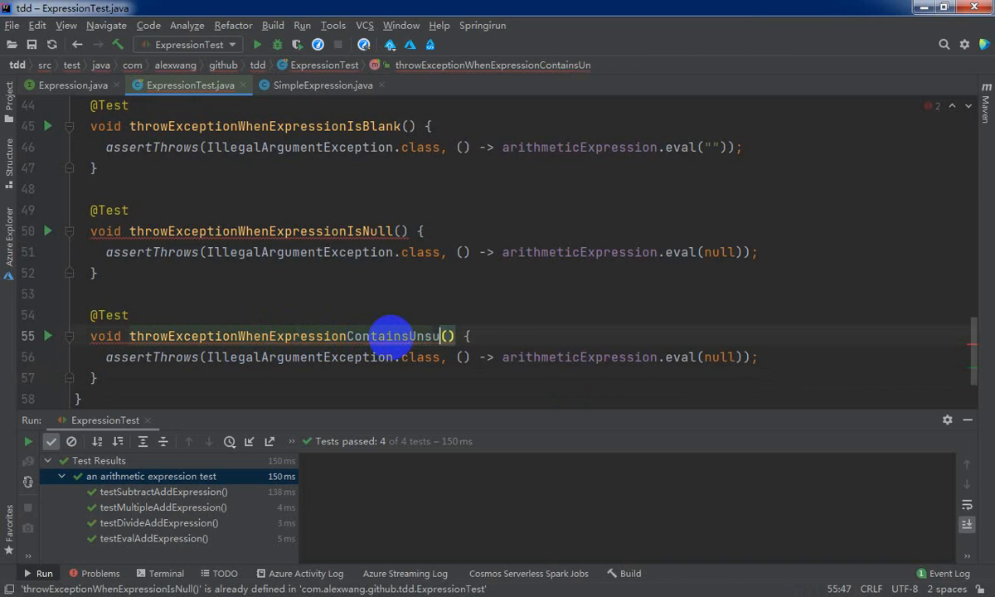
type("pported")
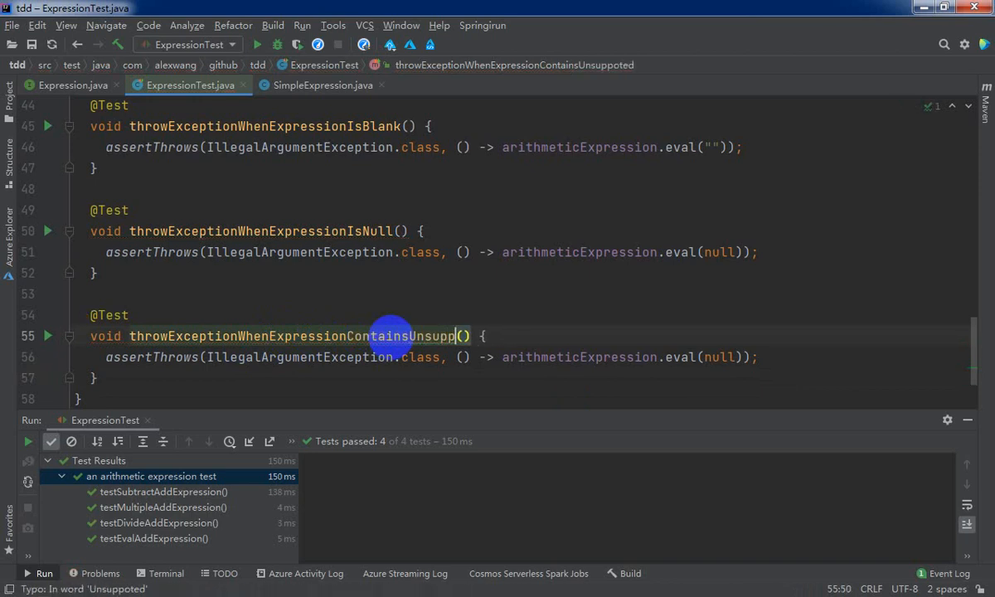
type("orted")
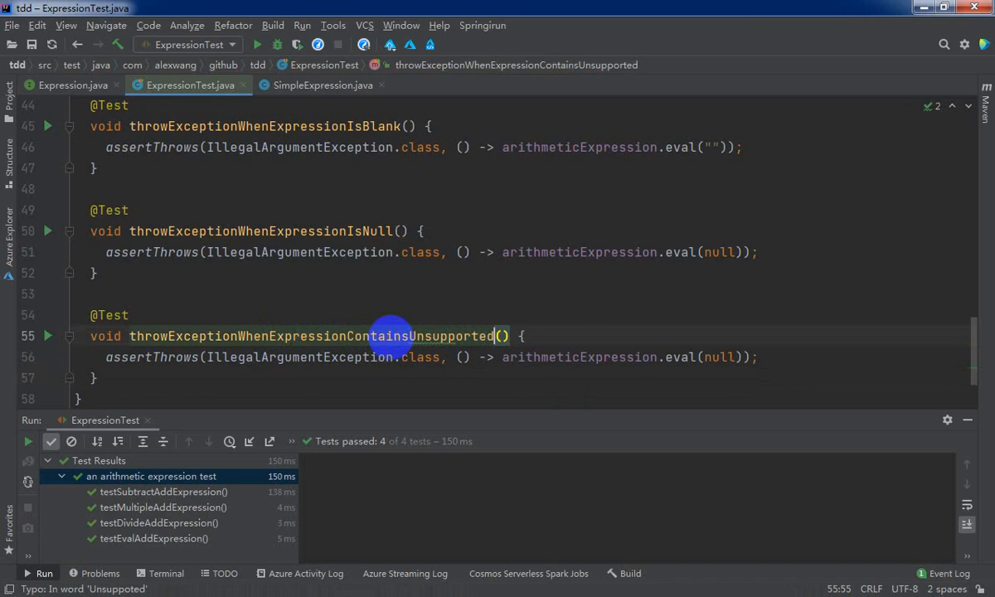
type("Operator")
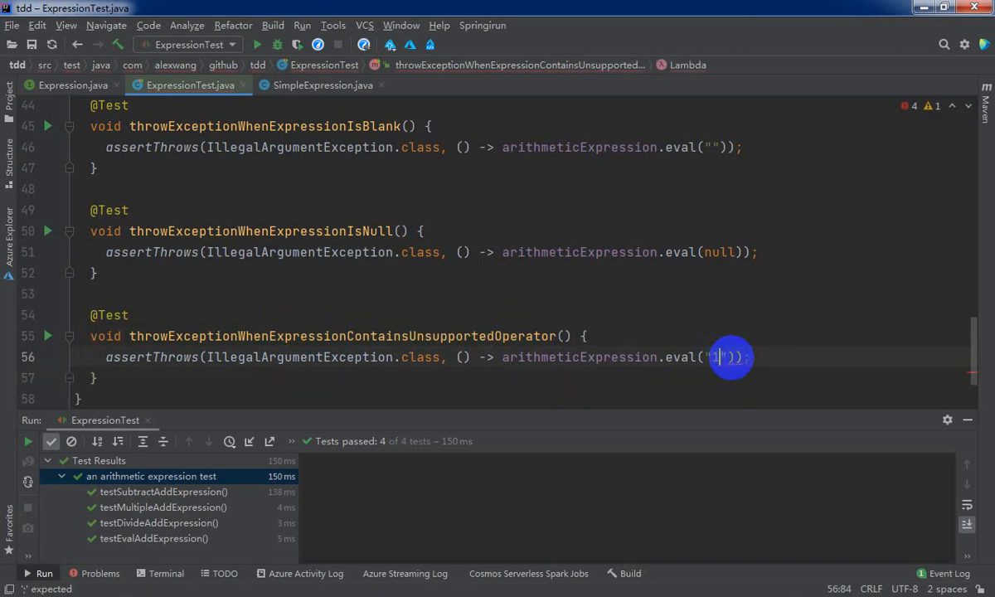
type("?2")
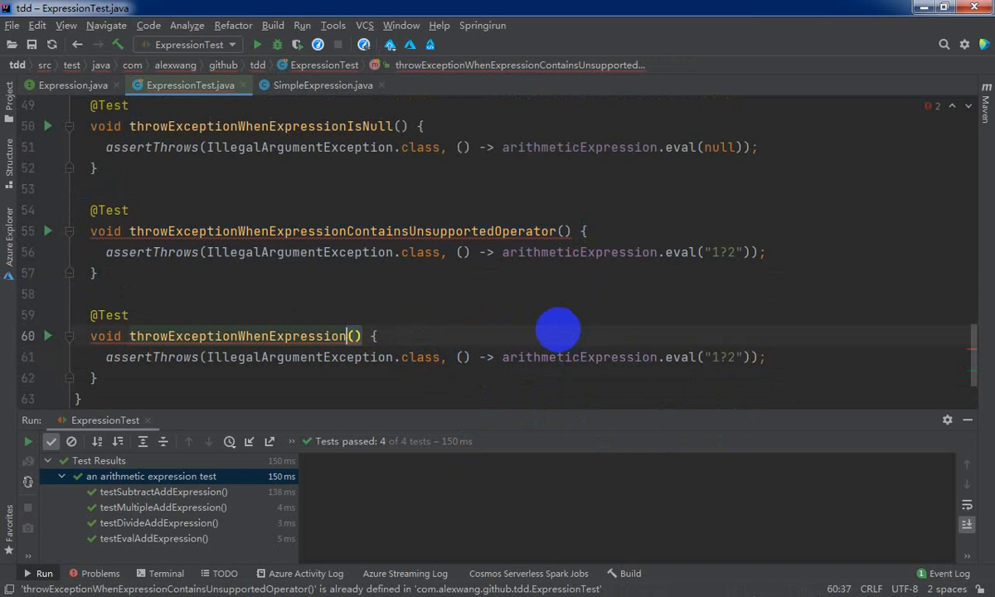
Rename the fourth copy to throwExceptionWhenExpressionMissOperand.
type("MissOper")
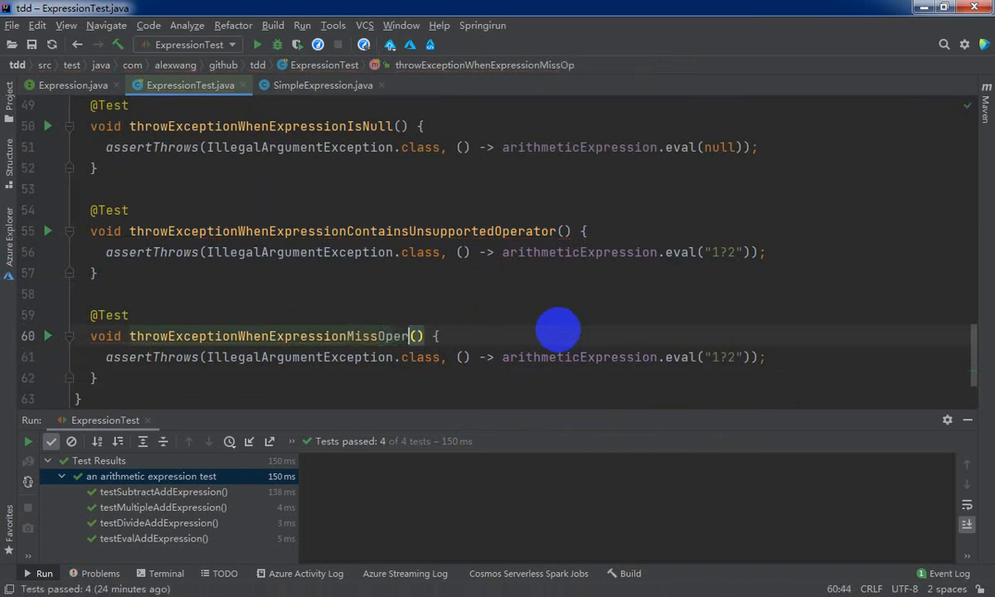
type("and")
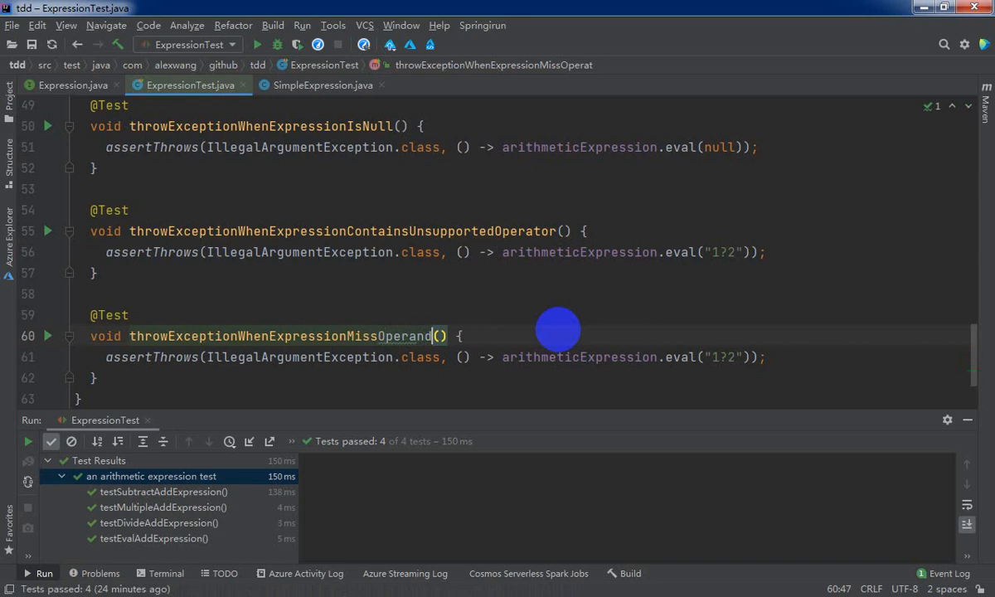
mouse_move(722, 357)
type("+")
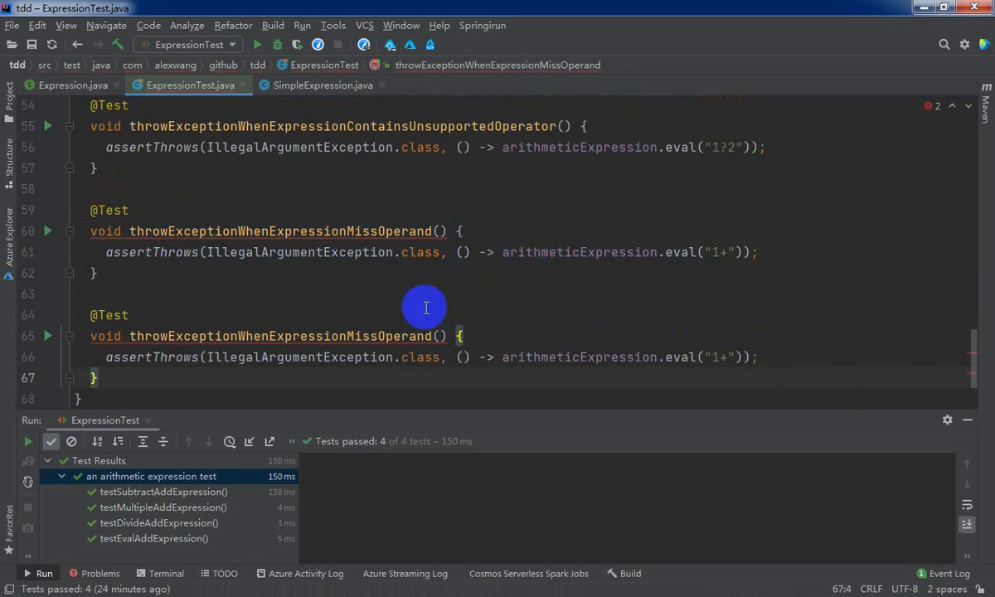
mouse_move(400, 336)
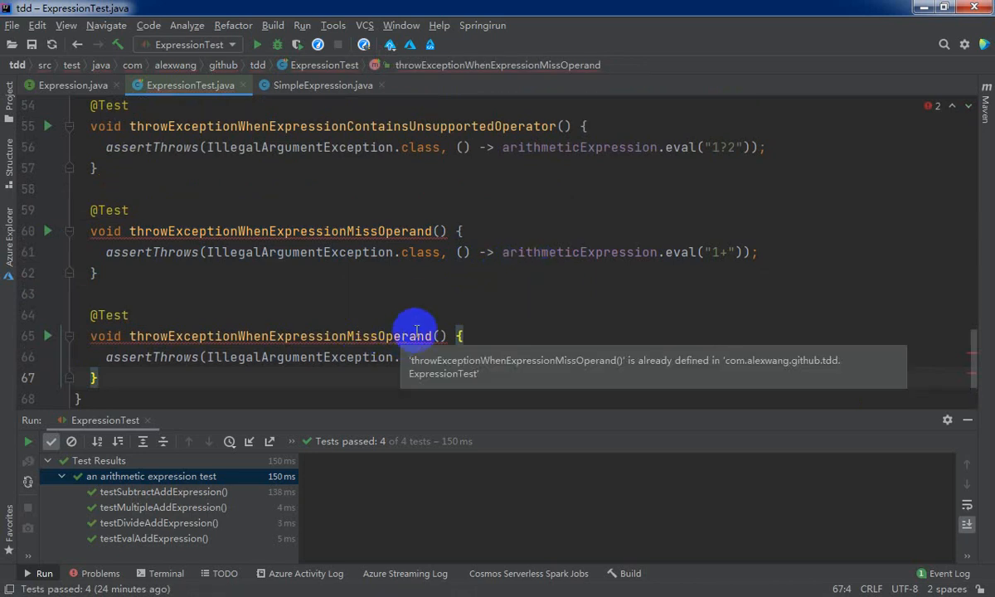
mouse_move(279, 335)
type("DivisorIsZero")
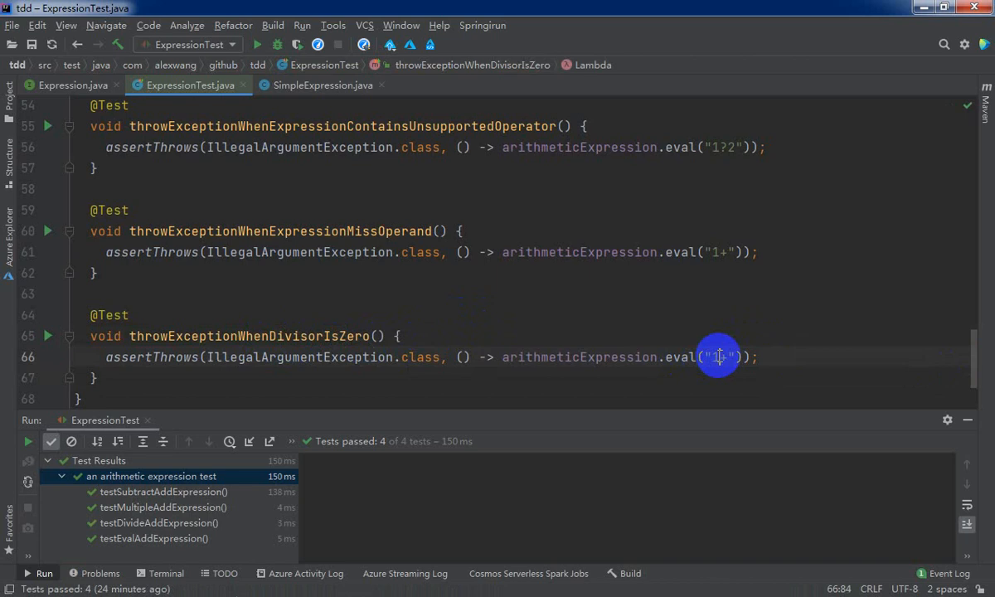
Set the throwExceptionWhenDivisorIsZero eval argument to "1/0" and select that test for copying.
type("/0")
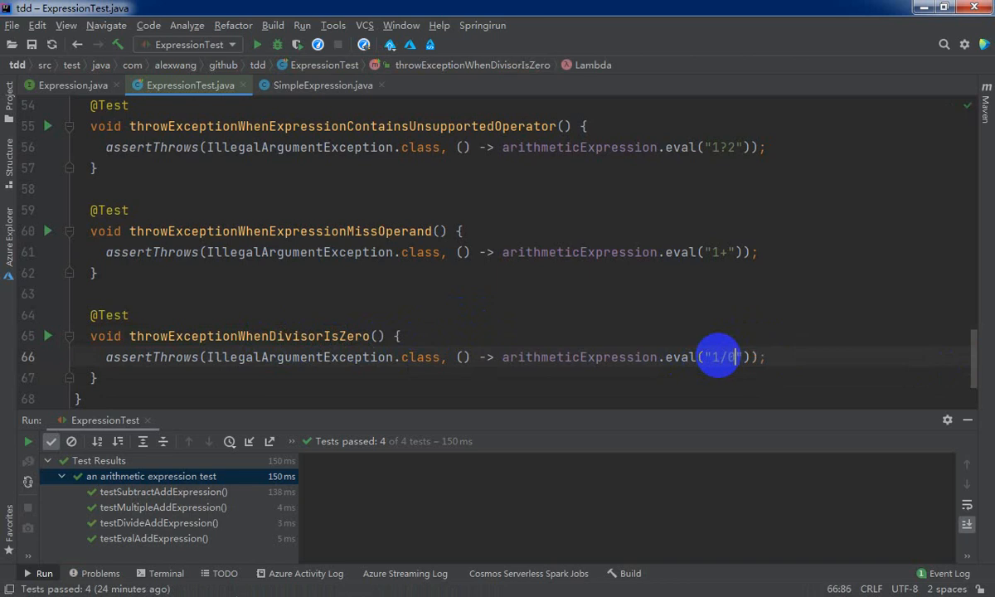
mouse_move(720, 356)
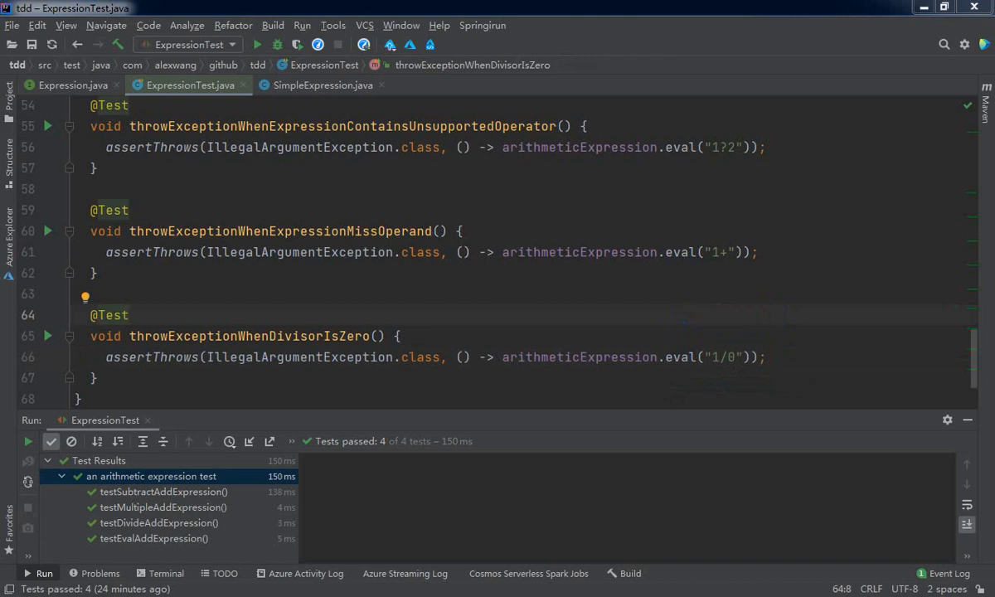
left_click(128, 315)
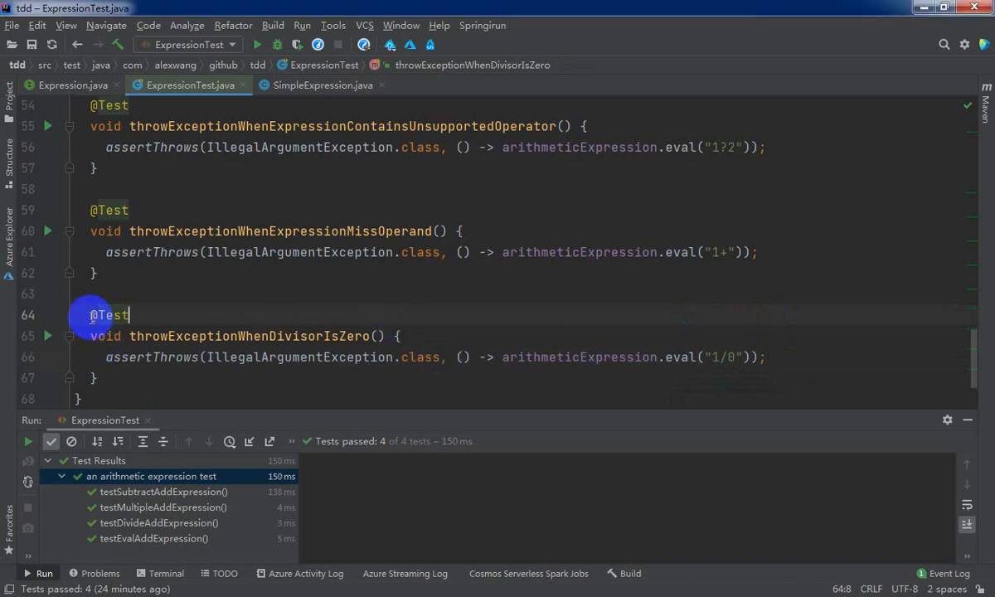
left_click(95, 377)
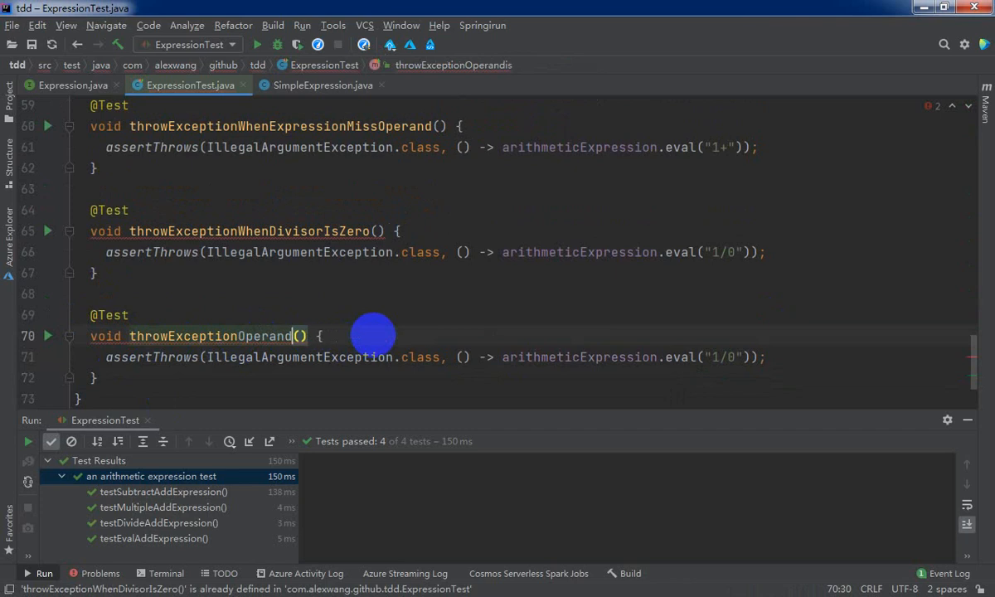
Rename the copy throwExceptionOperandIsNotNumeric and change its eval argument to "x+y".
type("IsN")
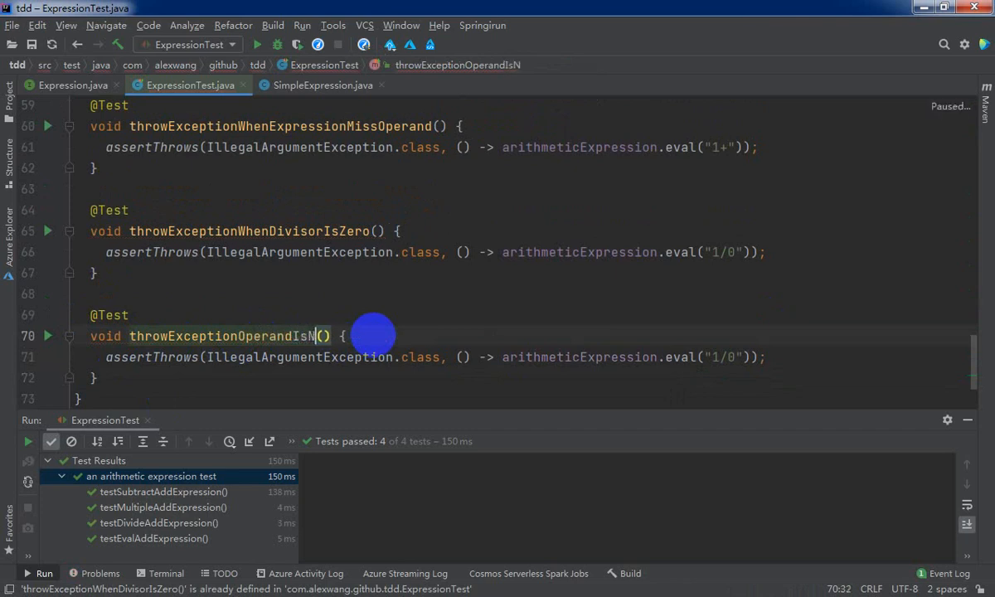
type("ot")
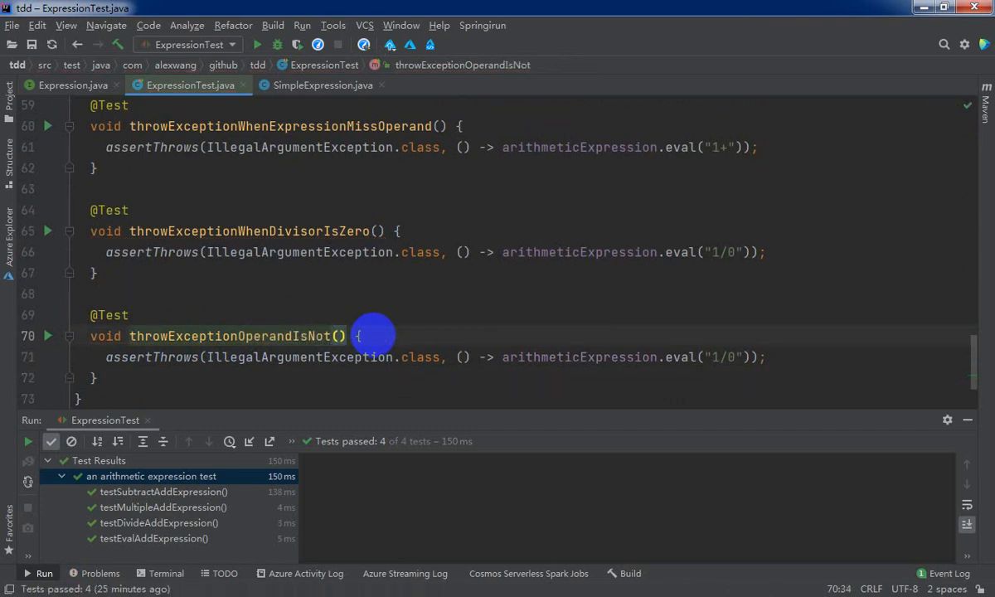
type("Numieric")
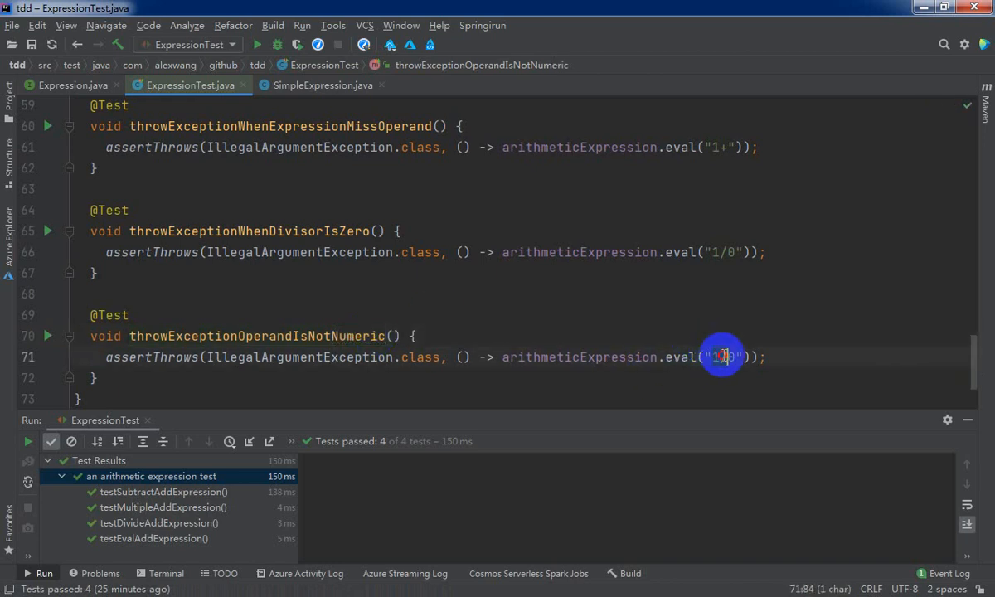
type("x+")
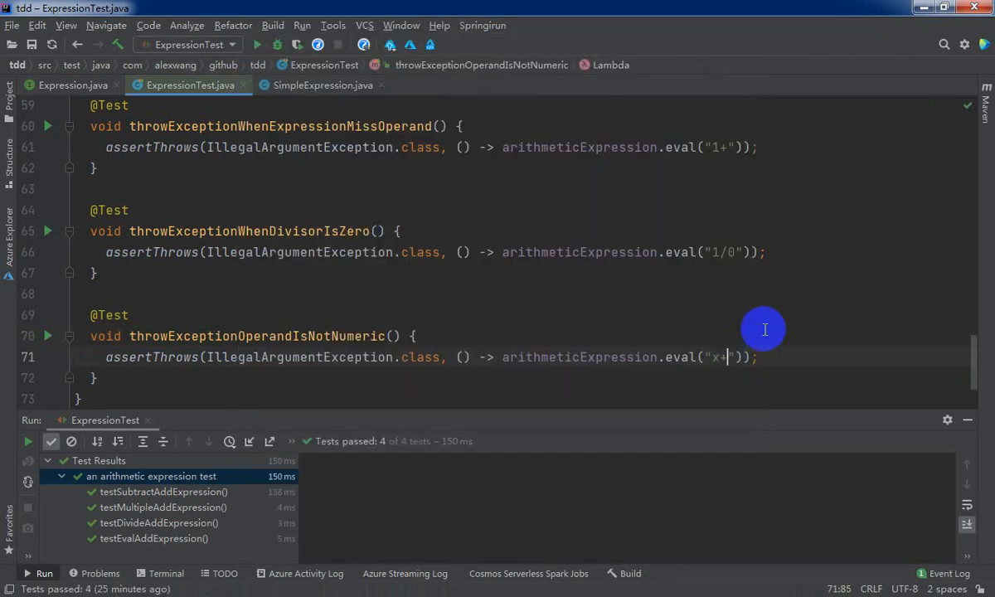
mouse_move(779, 357)
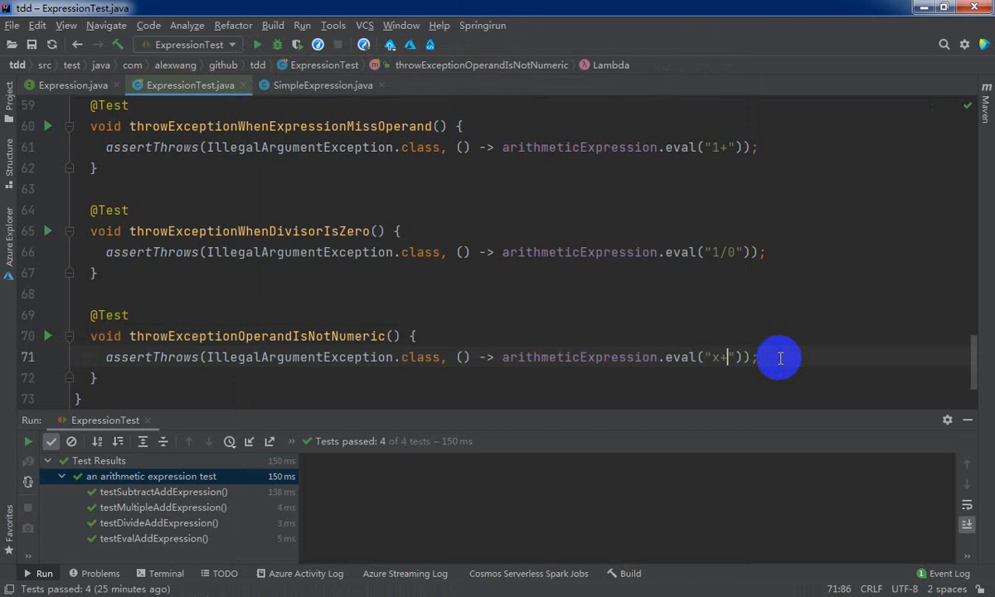
type("y")
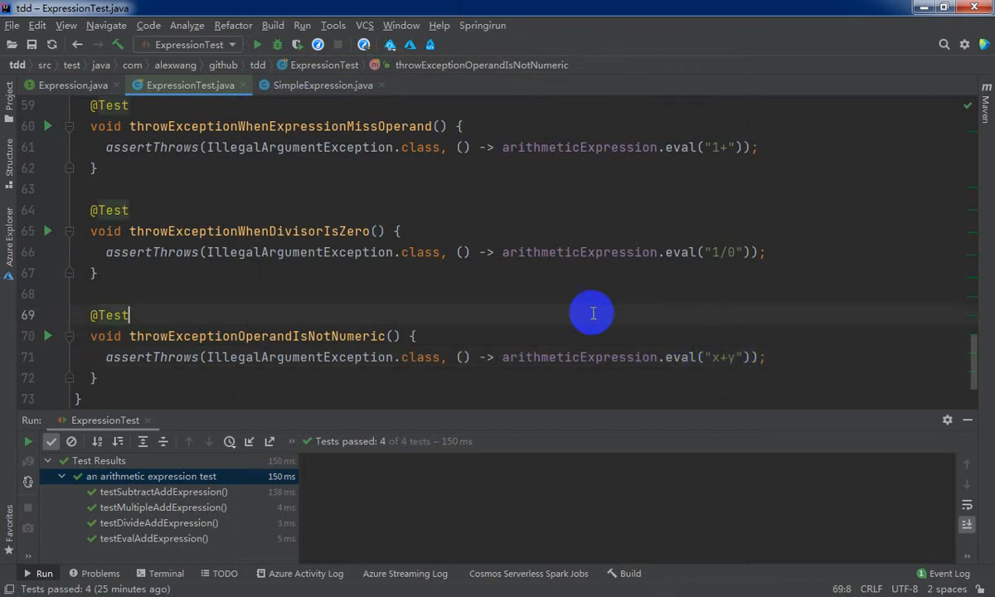
mouse_move(586, 305)
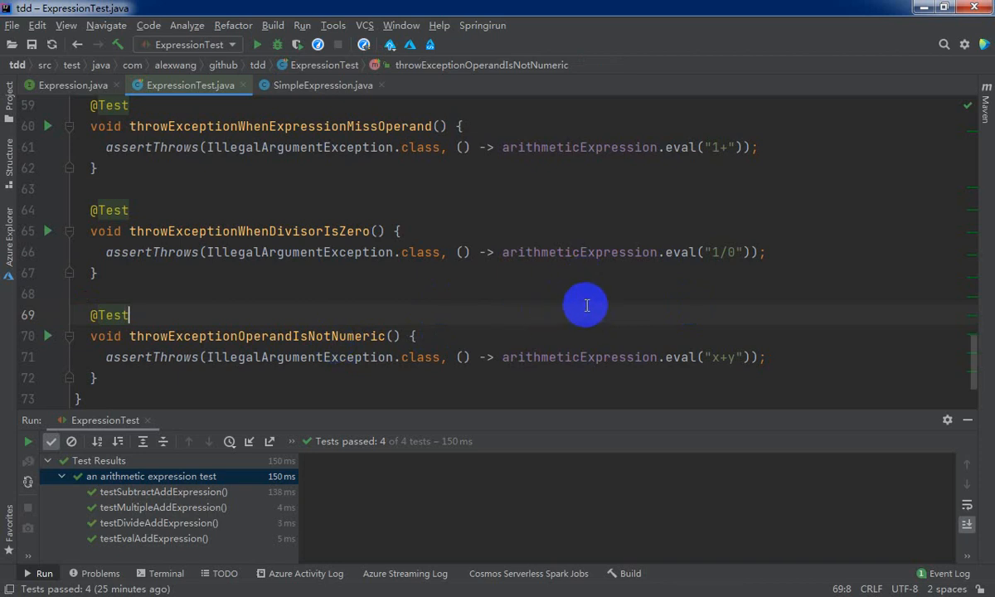
scroll("down", 3)
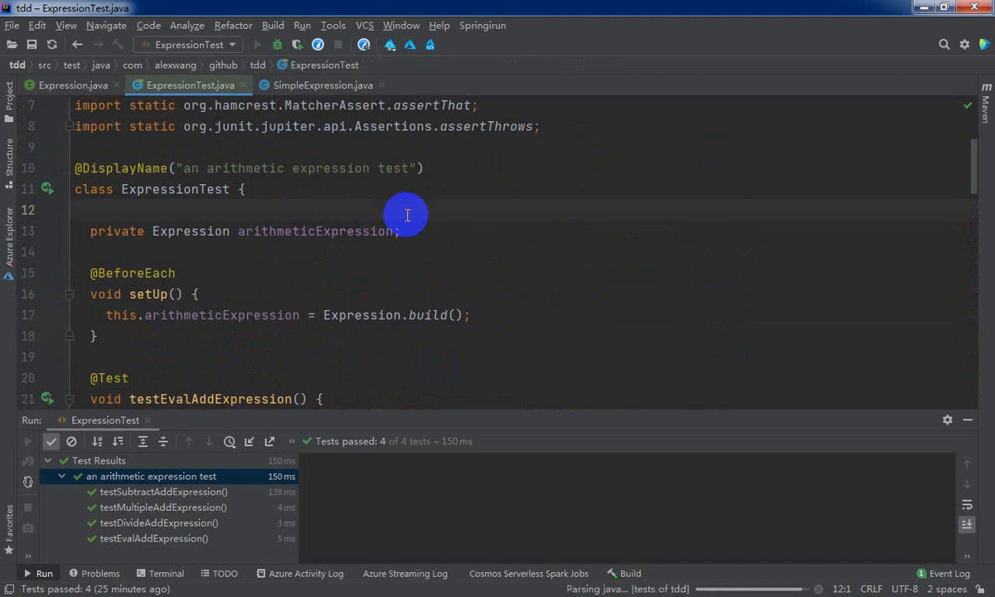
Run the ExpressionTest class, giving 7 passing and 3 failing tests.
left_click(257, 44)
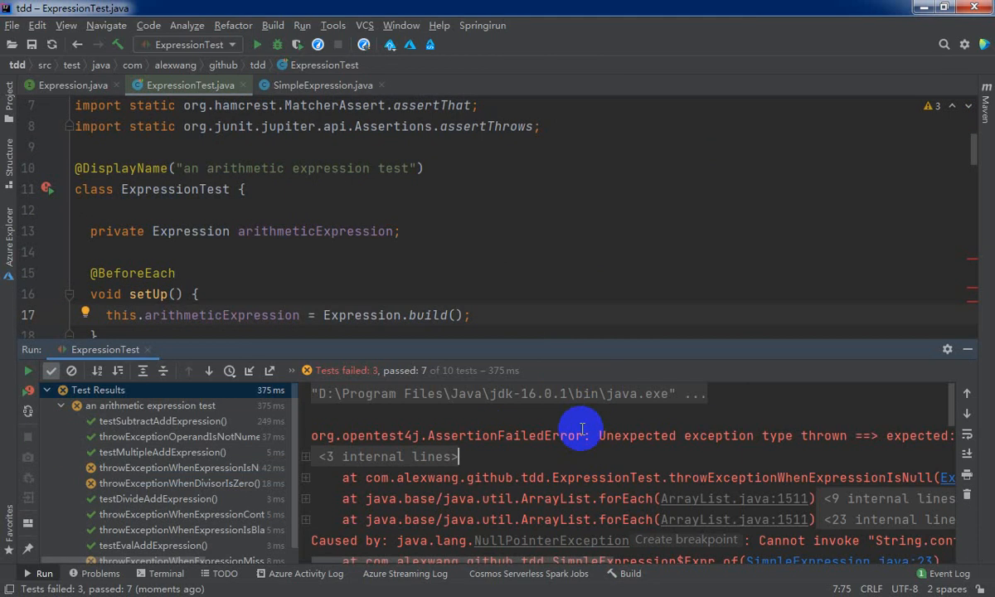
mouse_move(549, 349)
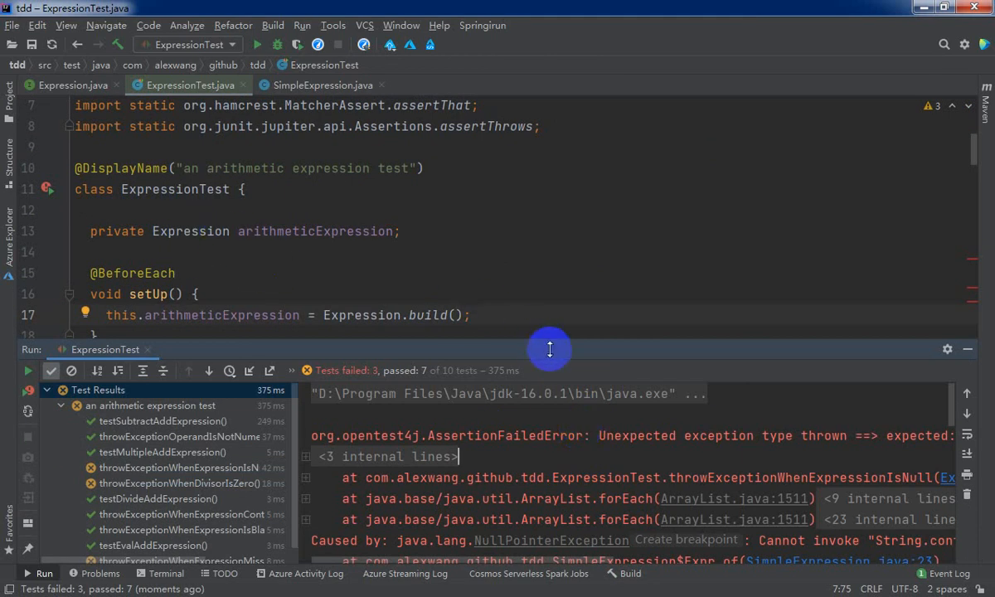